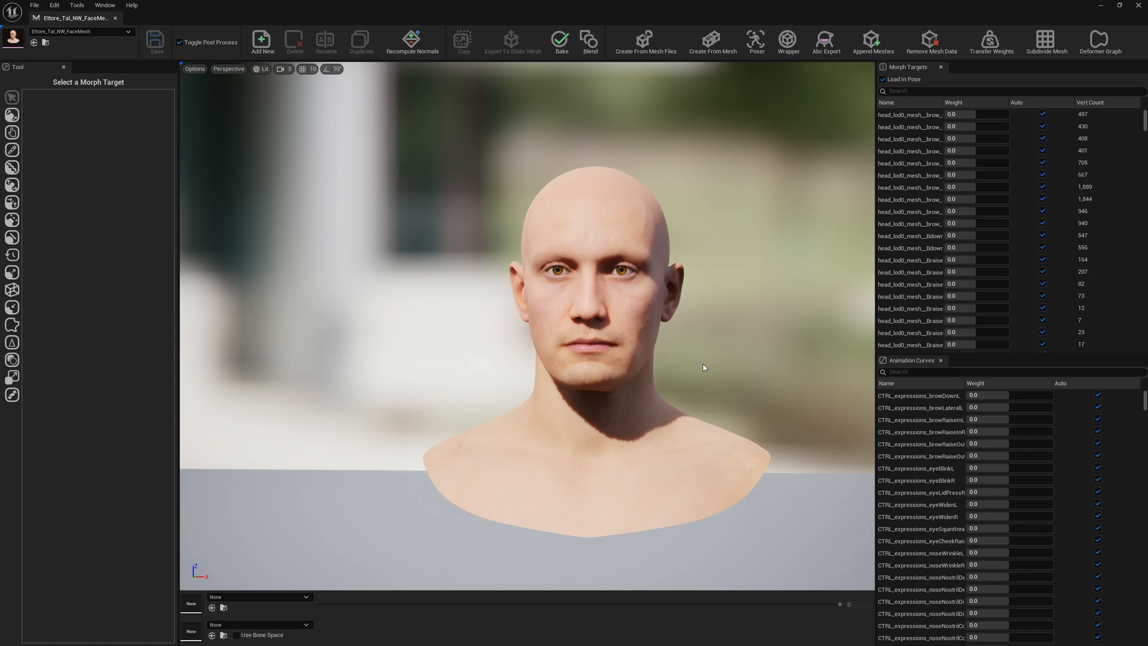
mouse_move(699, 361)
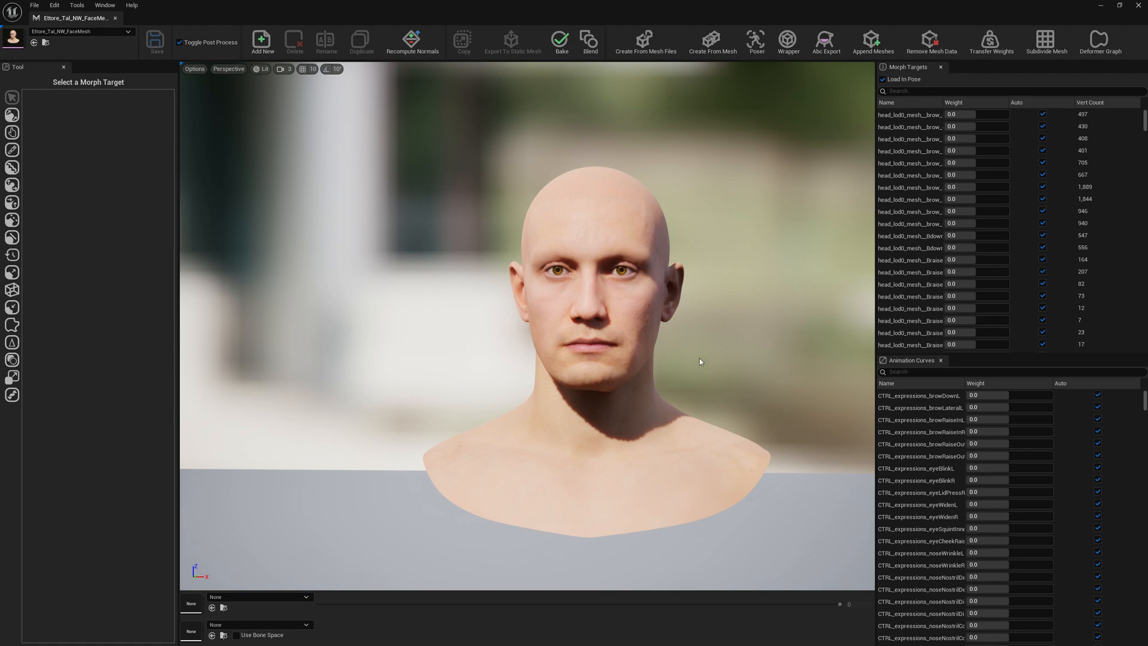
mouse_move(780, 376)
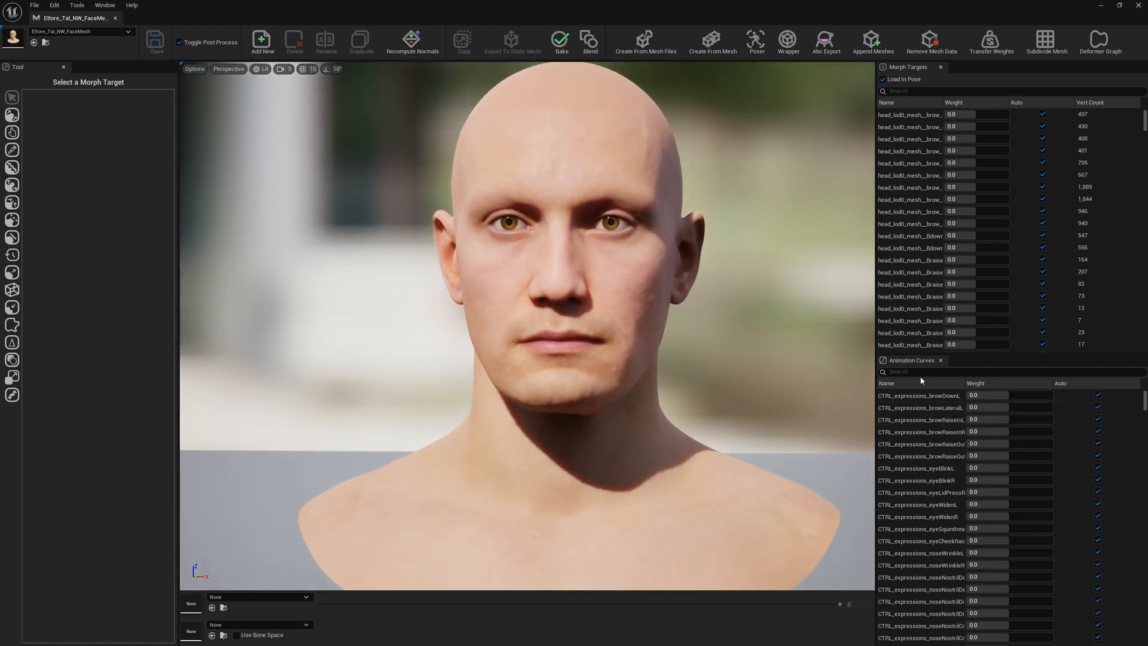
Filter the animation curves by 'jaw' and set CTRL_expressions_jawOpen to 1.0
text(jaw)
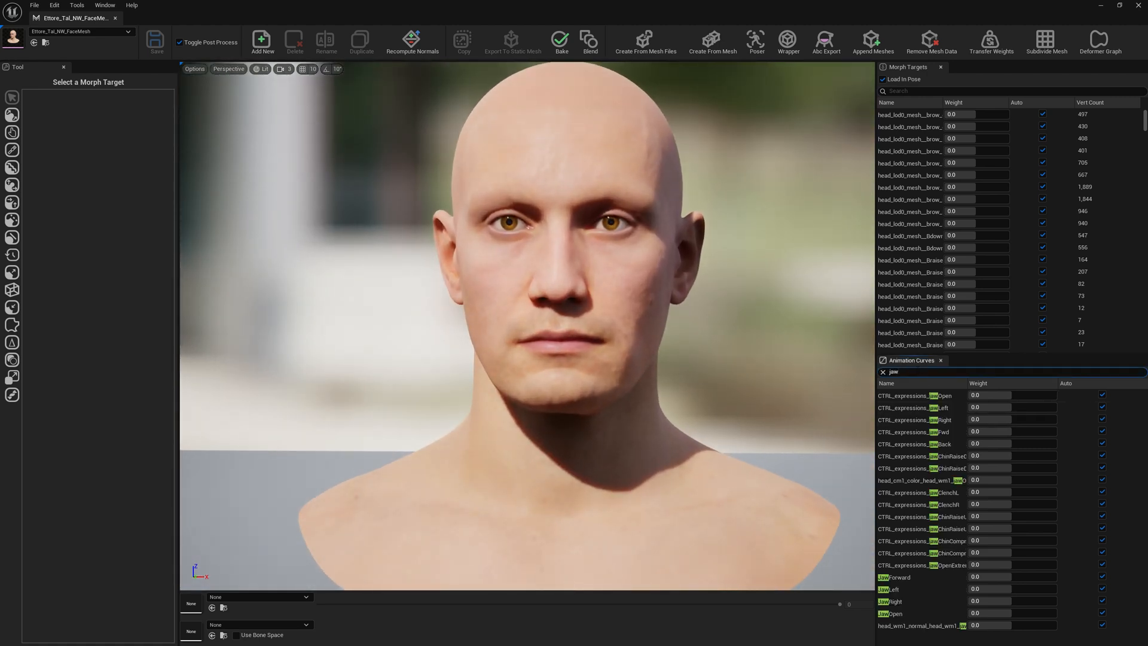
text(0.922247)
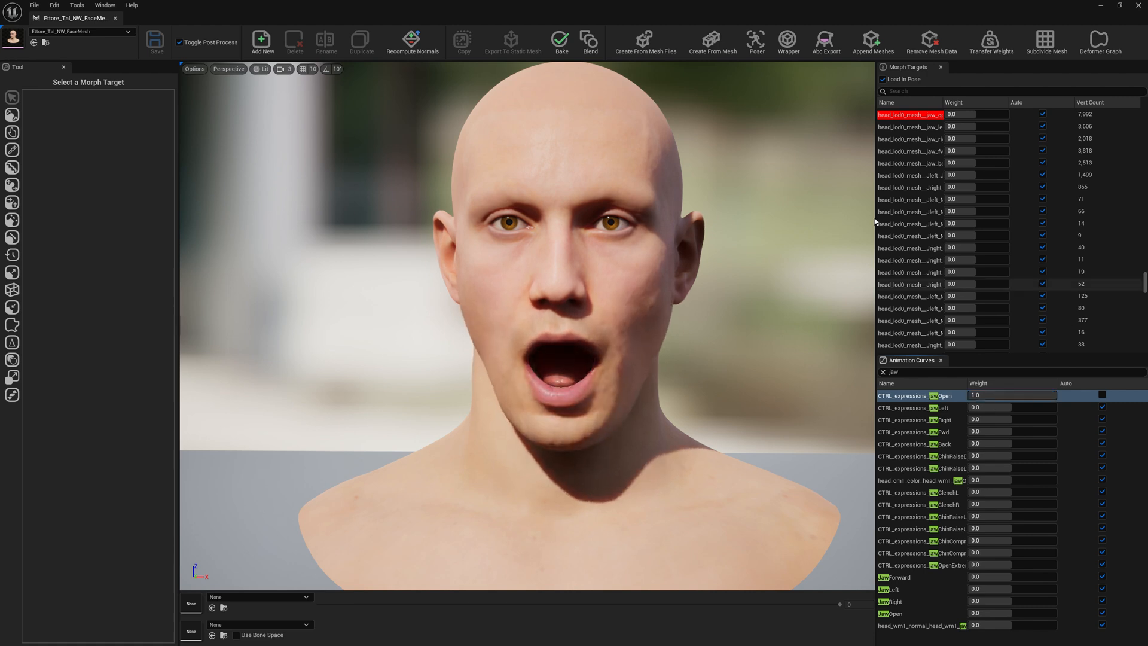
click(915, 420)
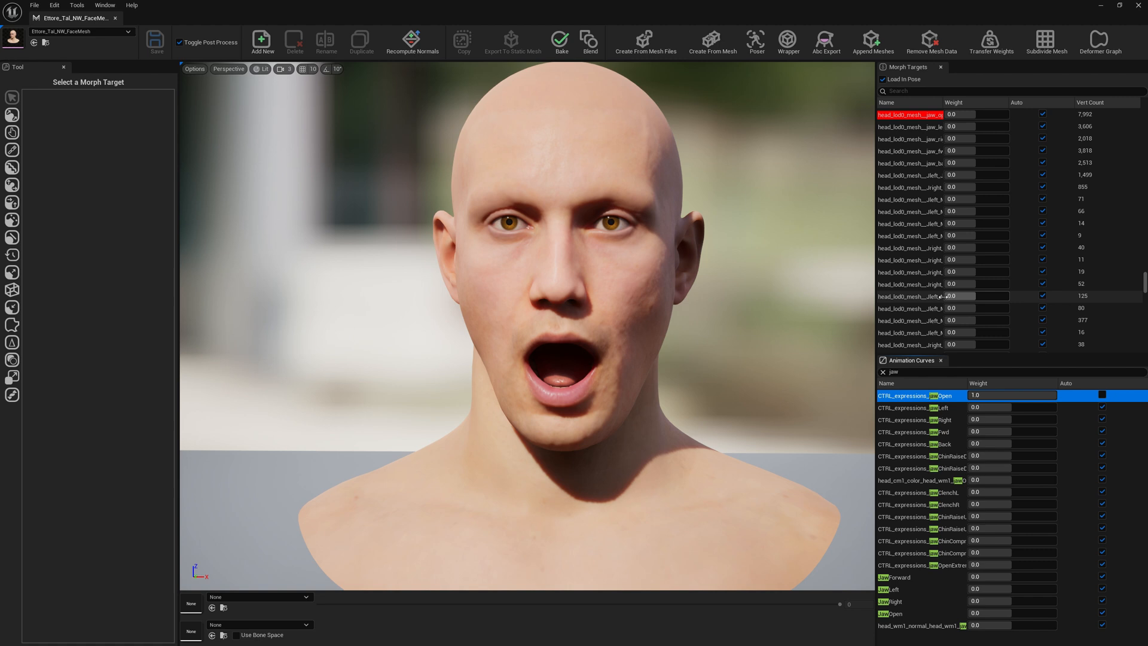
Open the jaw_open morph target for sculpting
click(909, 114)
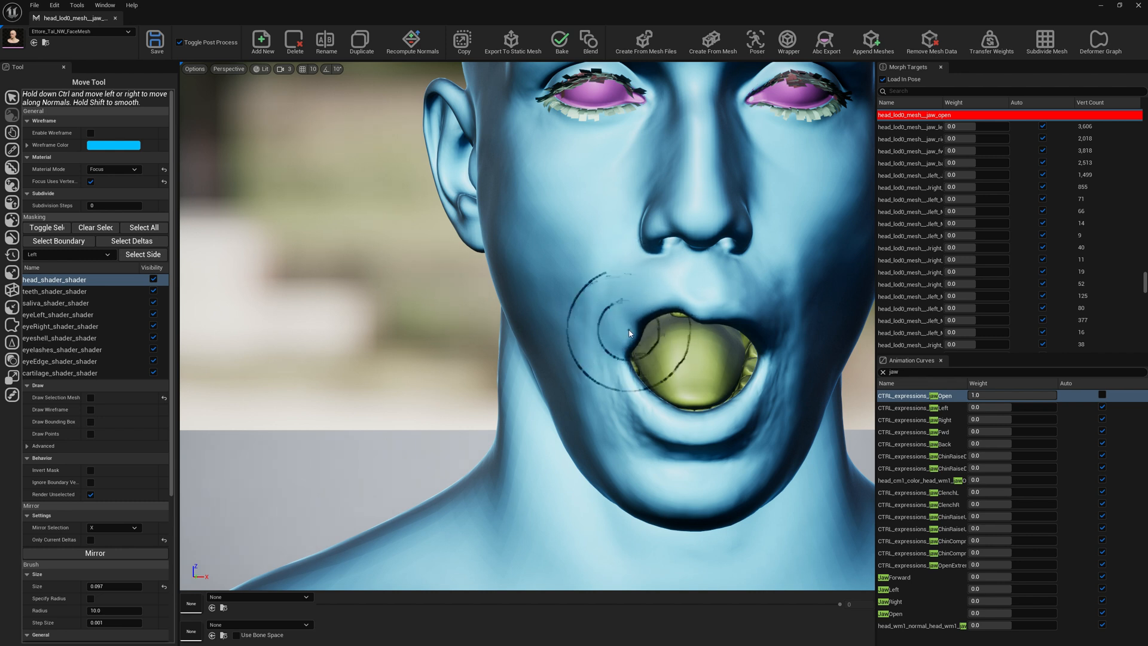
mouse_move(681, 313)
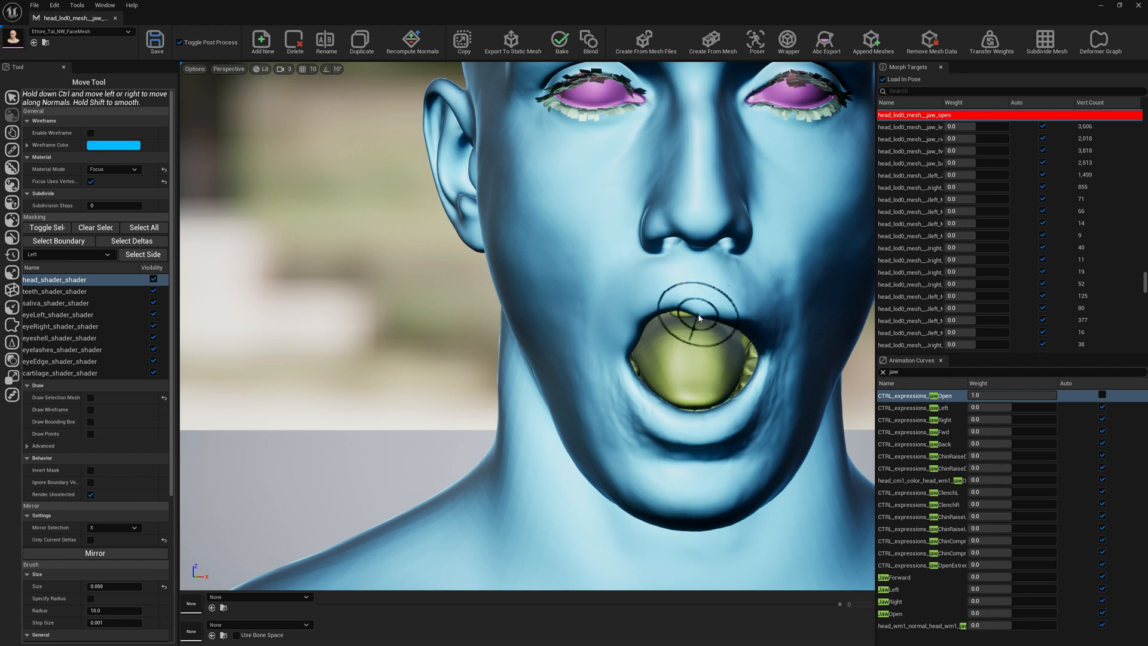
mouse_move(644, 322)
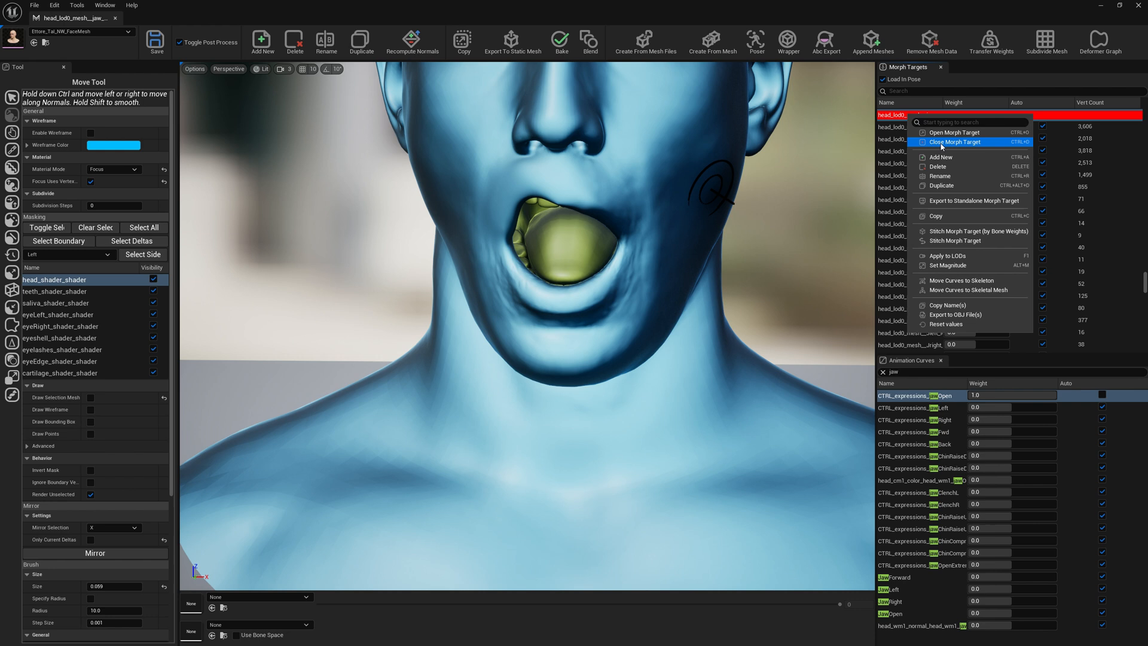
Close the edited jaw_open morph target
click(954, 141)
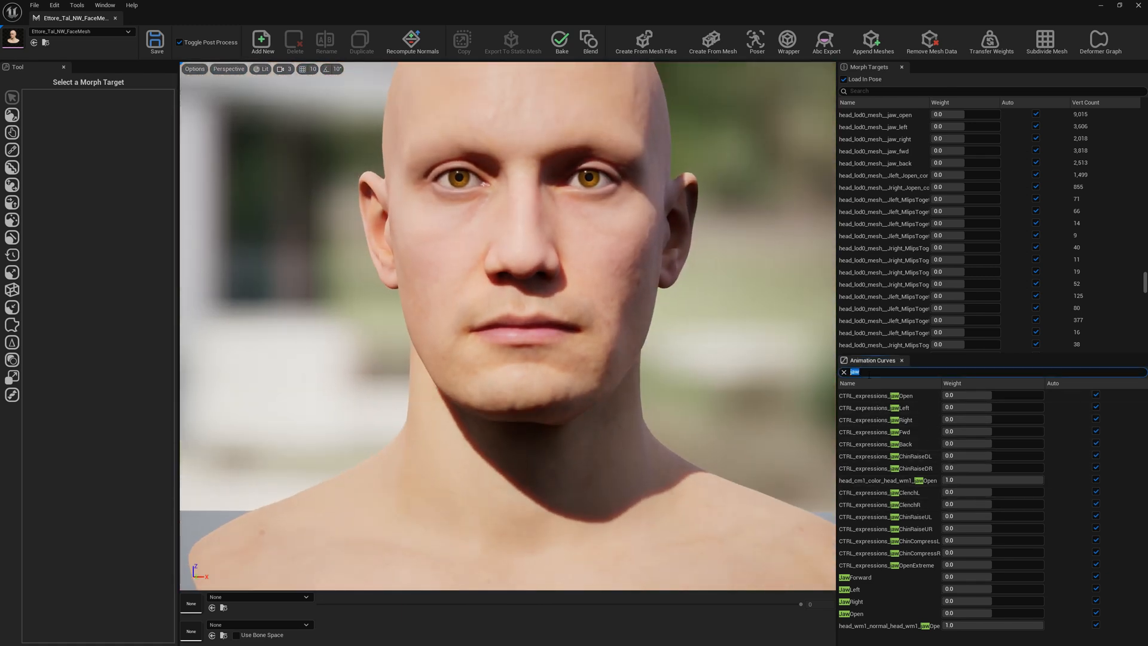
Set mouthCornerPullL to 1.0 and export that pose as an OBJ into OBJFiles
text(cornerpu)
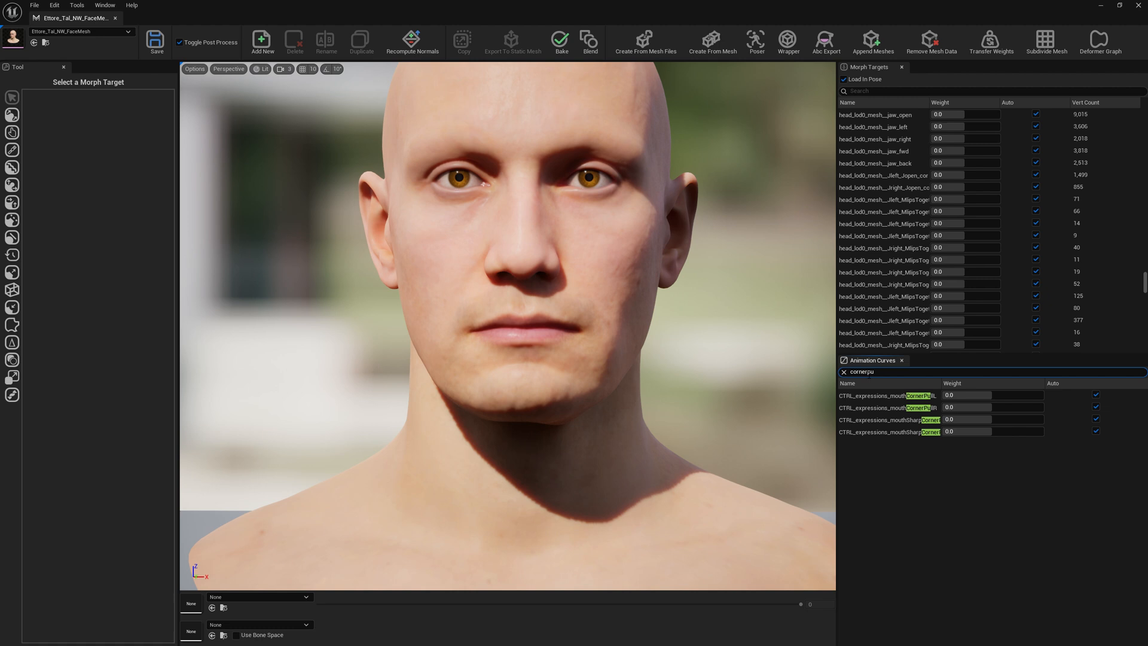
right_click(890, 395)
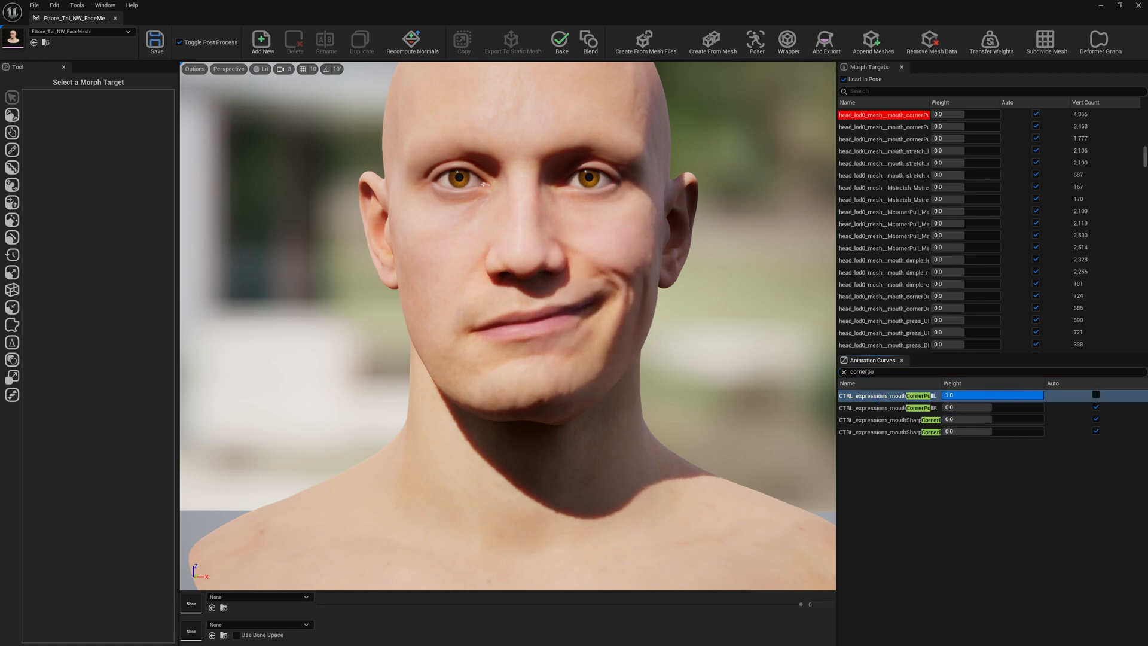
right_click(886, 395)
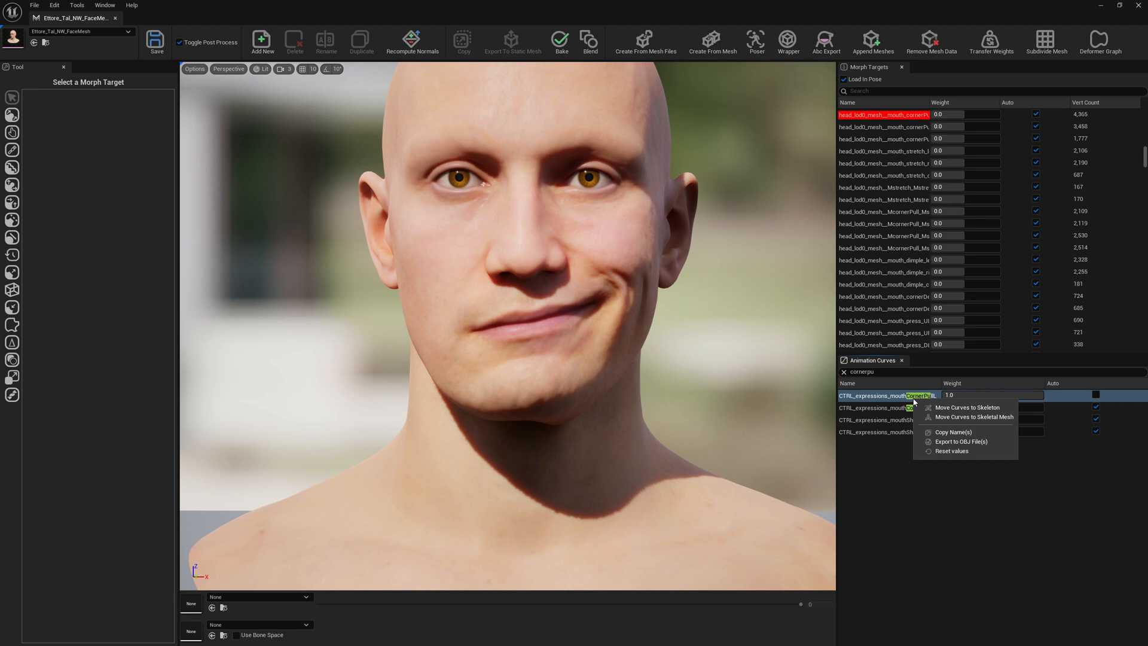
click(960, 441)
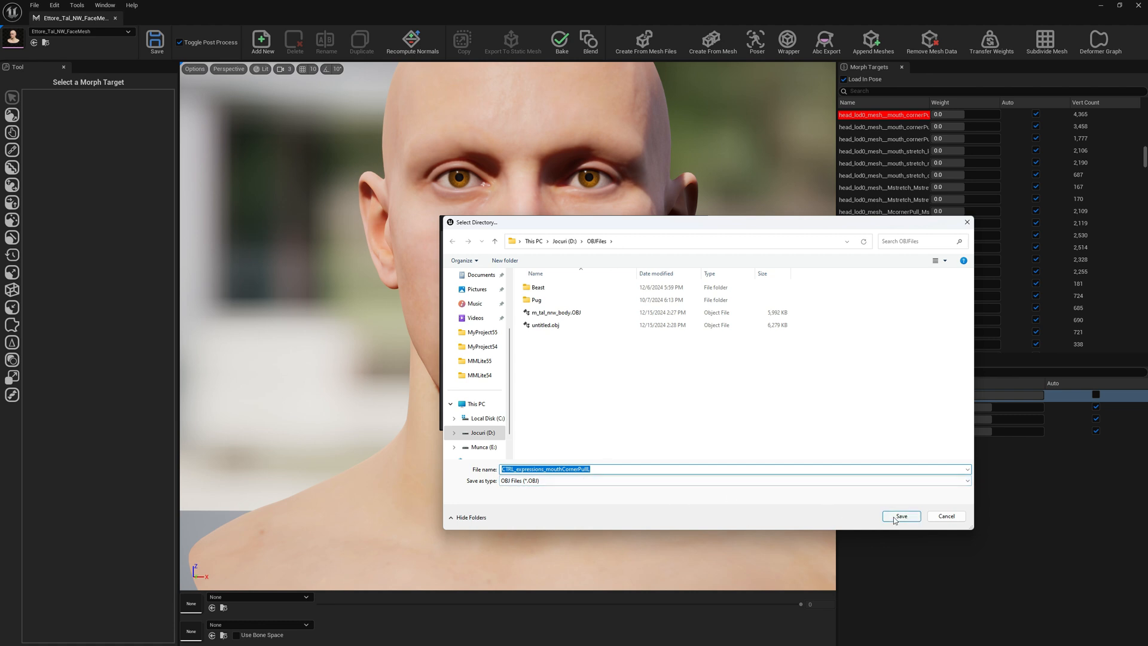
click(900, 516)
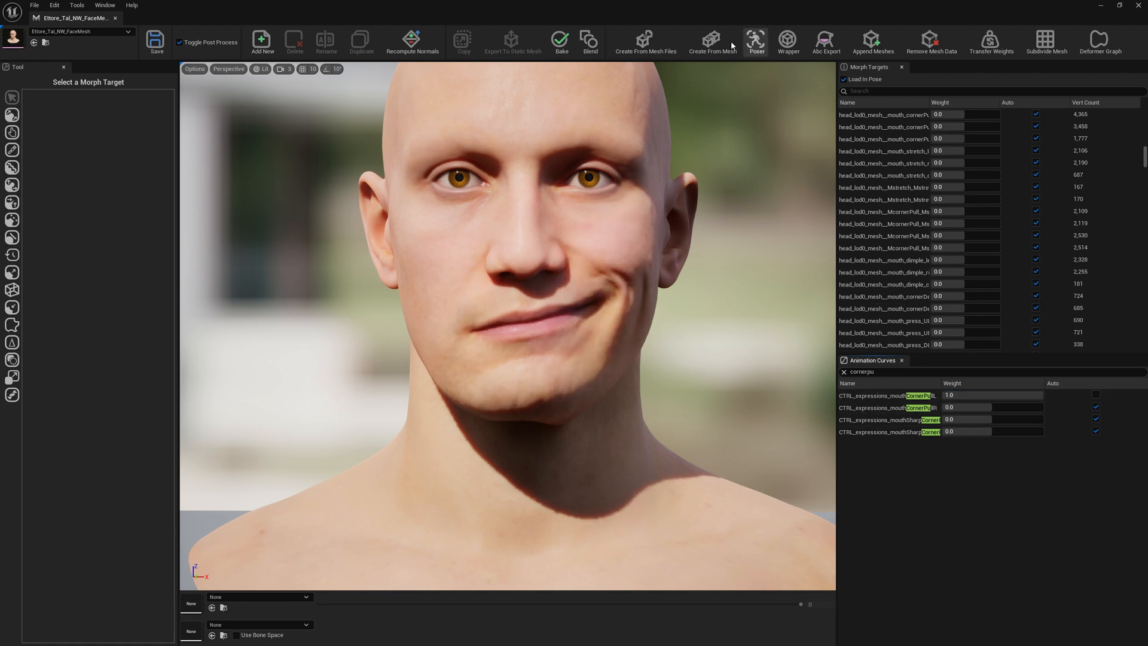
click(711, 42)
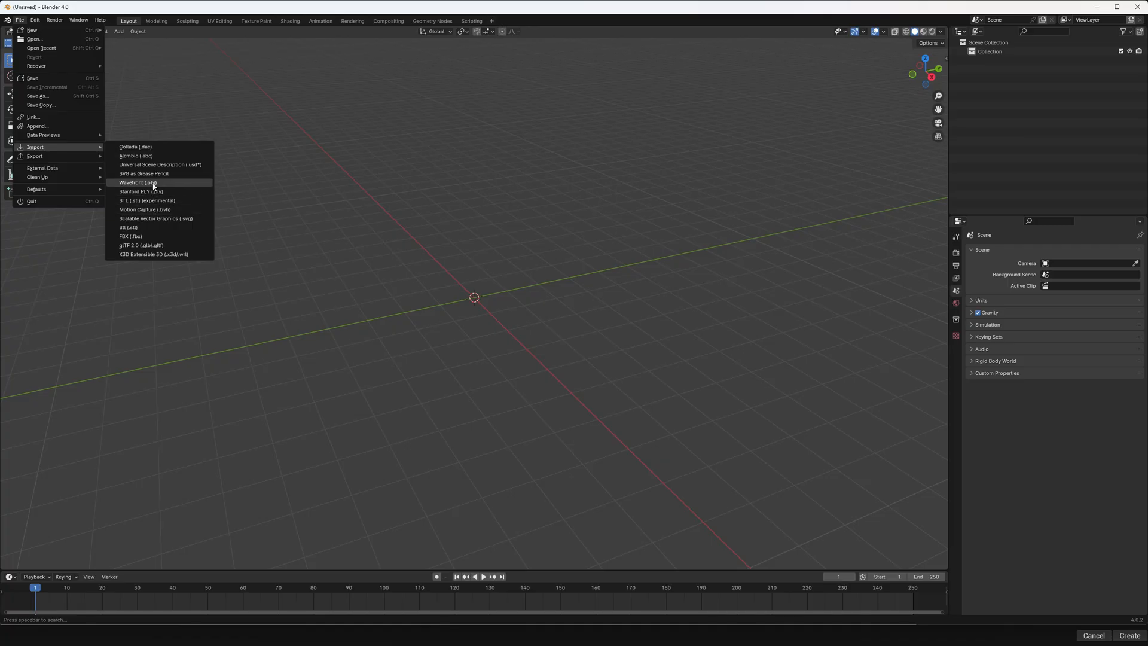
Import CTRL_expressions_mouthCornerPullL.OBJ into Blender as a Wavefront OBJ
click(137, 182)
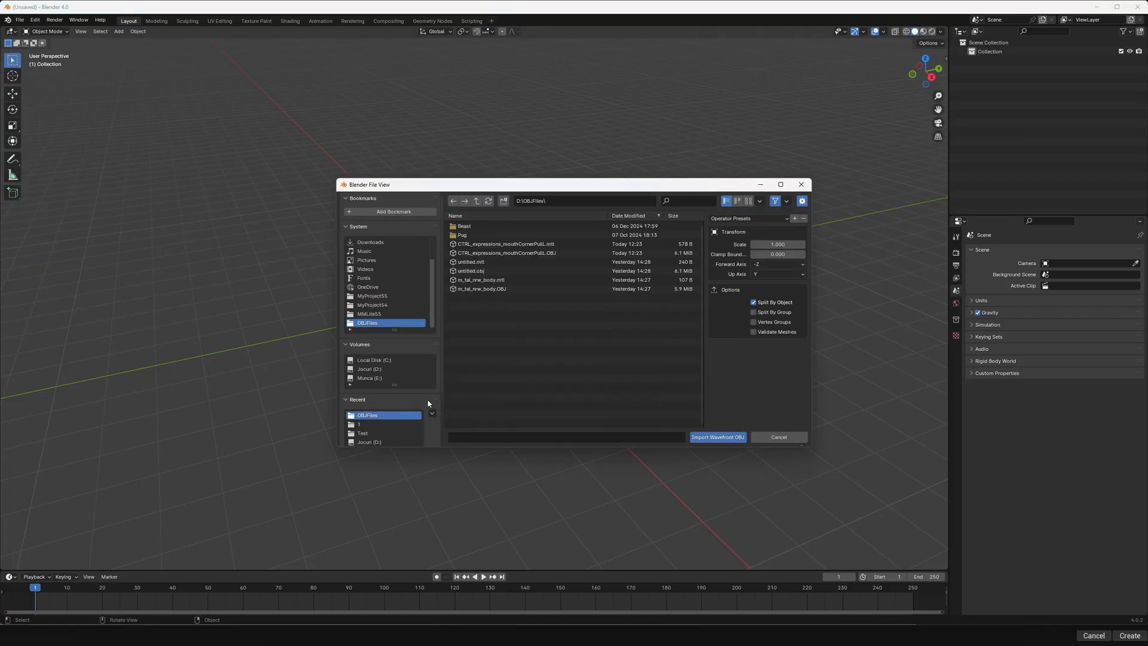
click(505, 252)
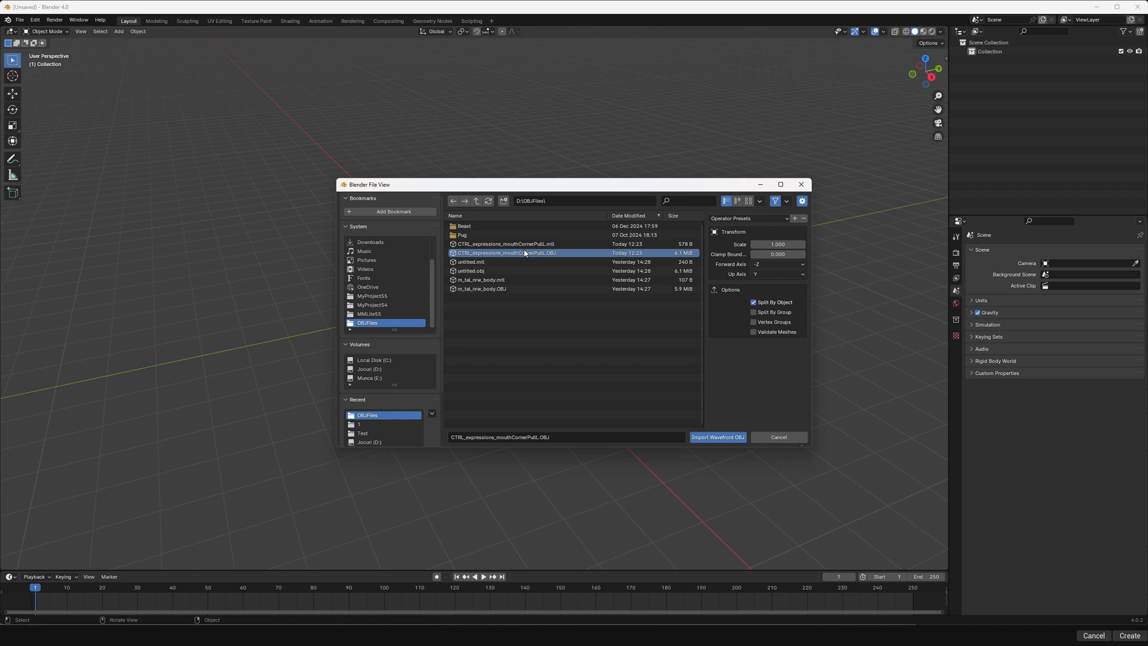
click(717, 437)
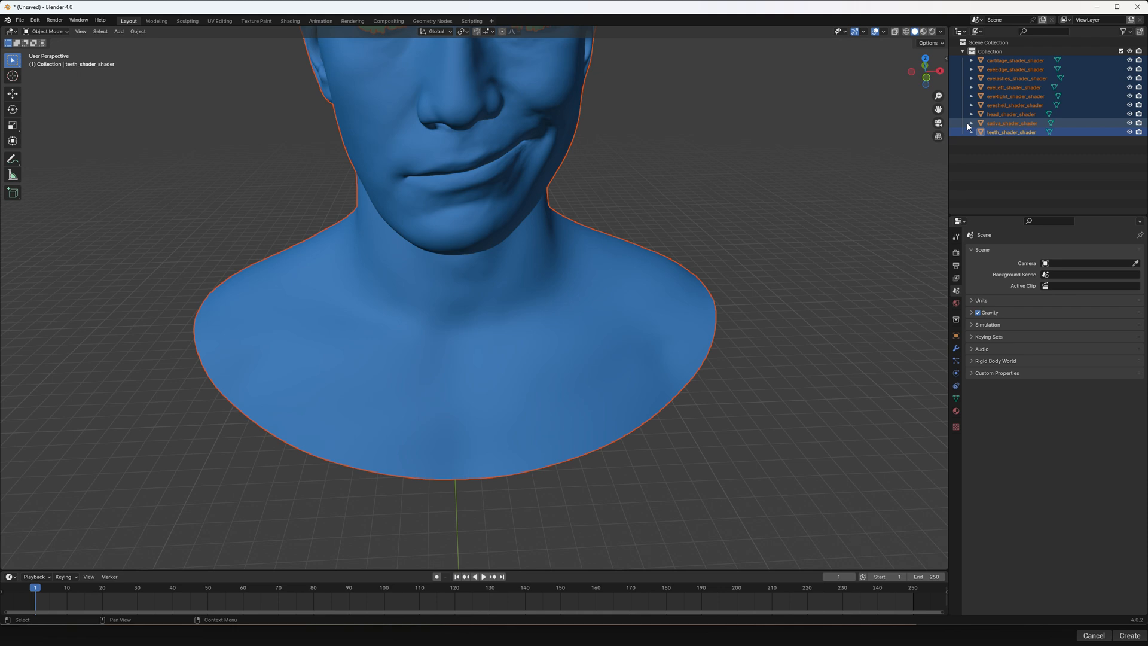
In Sculpt Mode, grab-drag the head mesh's mouth corner up the cheek
click(1016, 78)
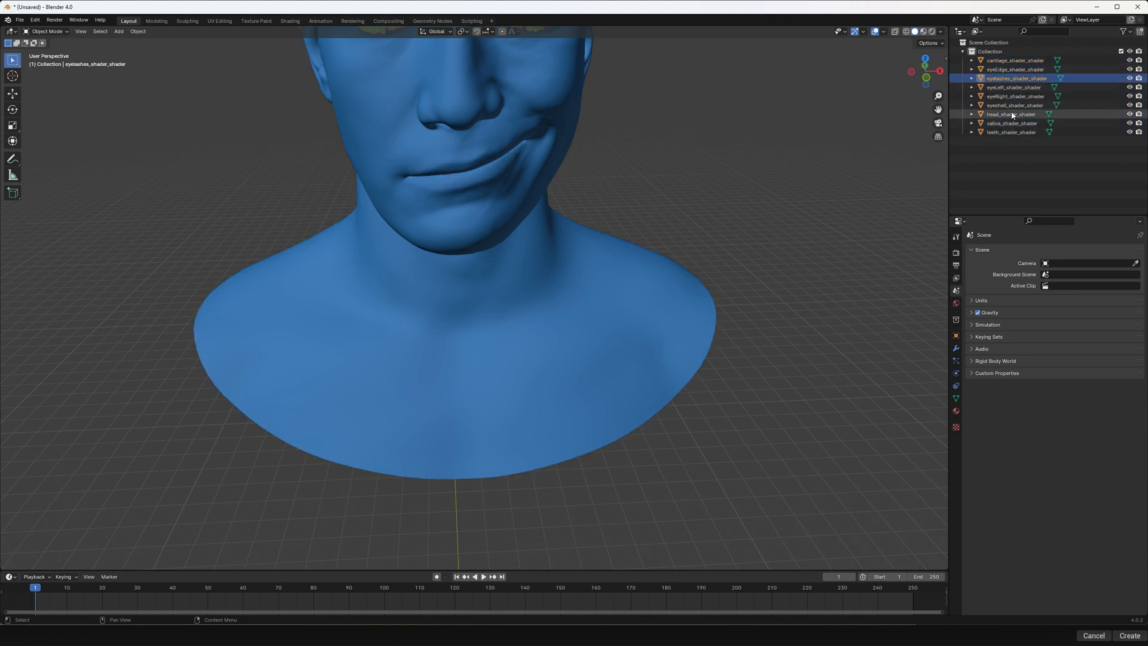
click(1015, 68)
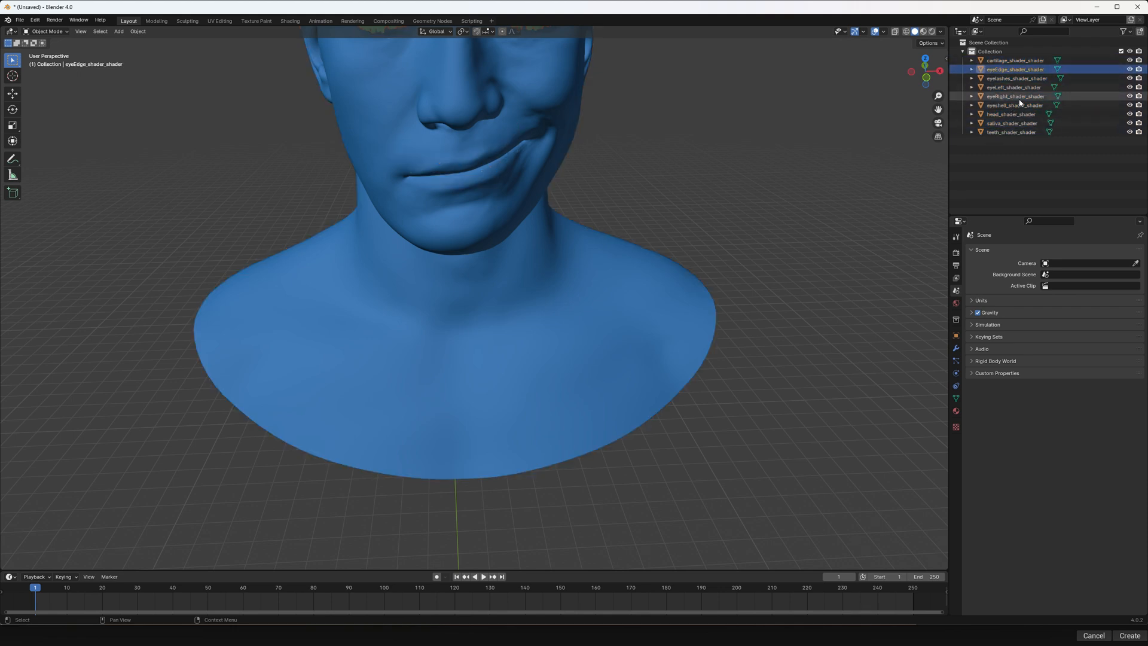
click(46, 31)
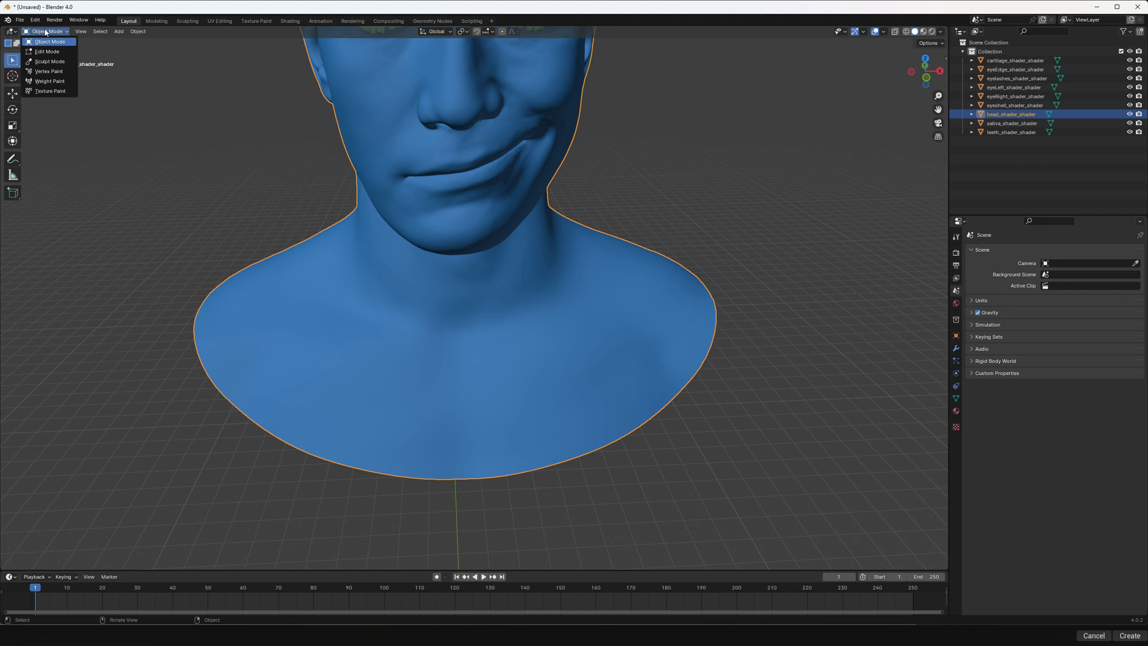
click(49, 61)
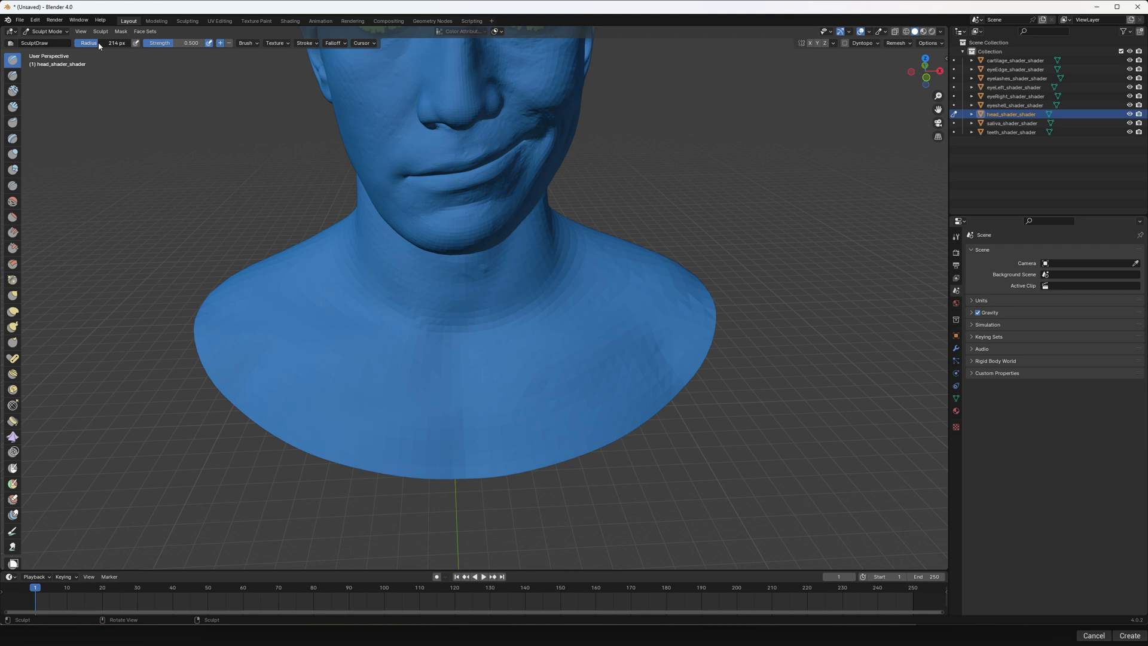
click(13, 297)
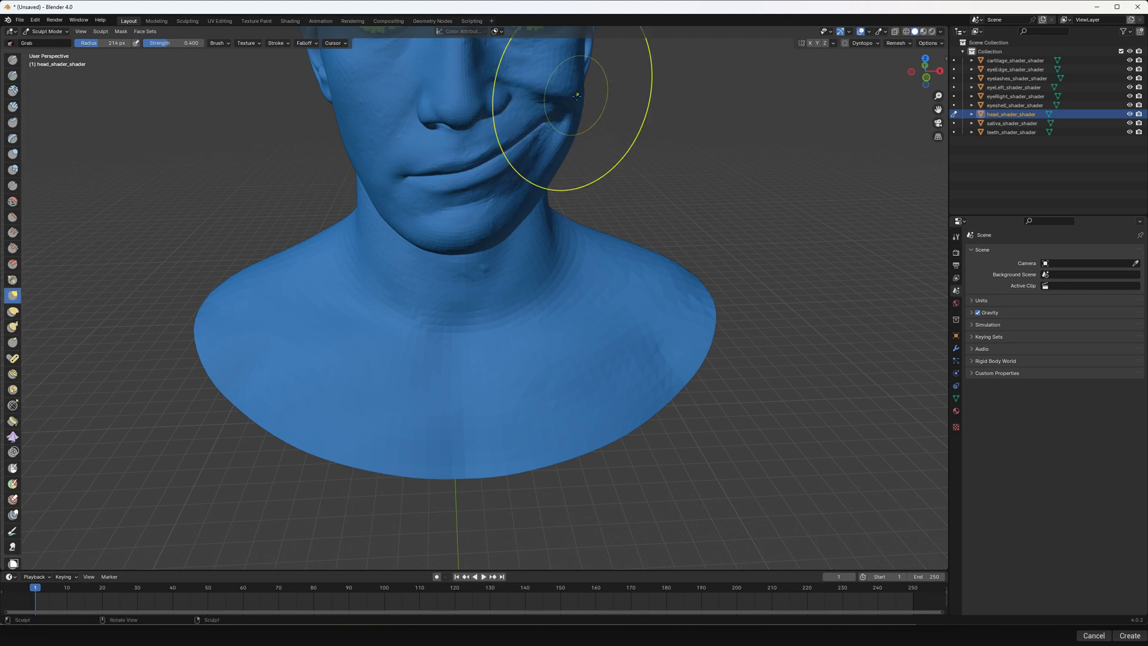
drag(578, 95, 567, 73)
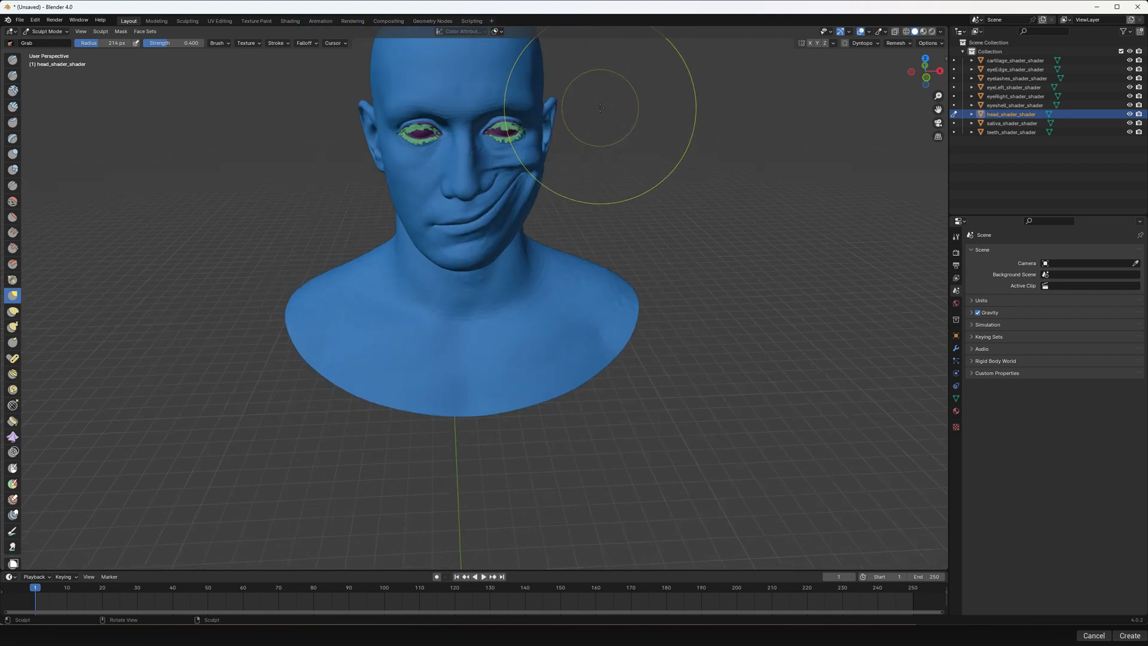
click(20, 20)
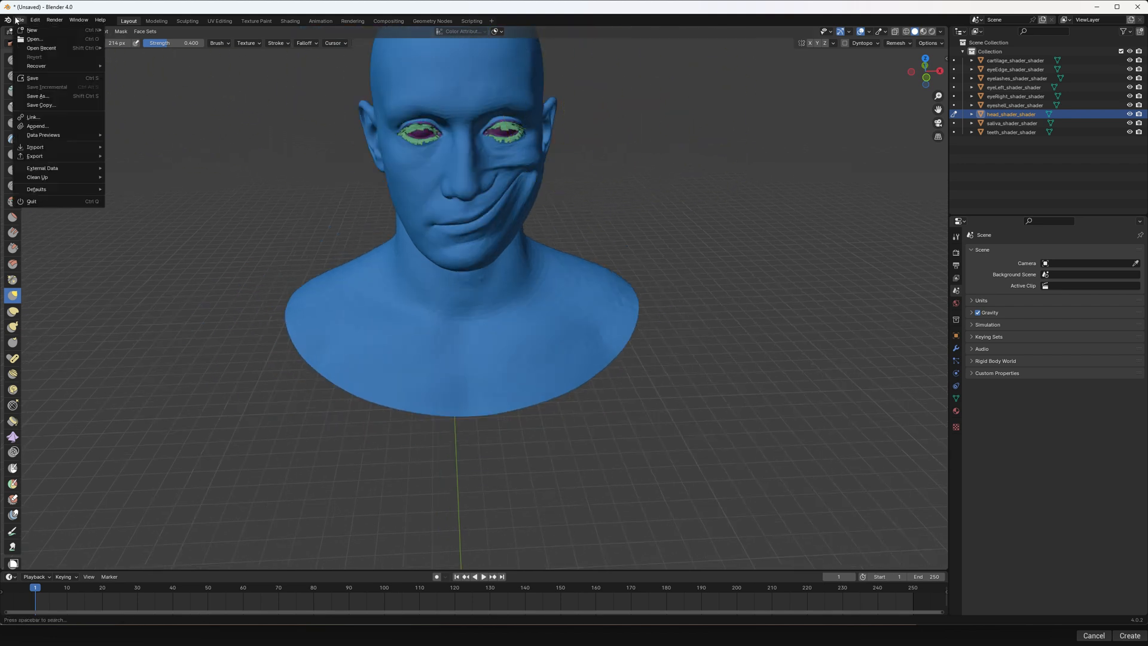
Export the sculpted head as the mouth-corner-pull OBJ with a '_Changed' suffix
click(35, 156)
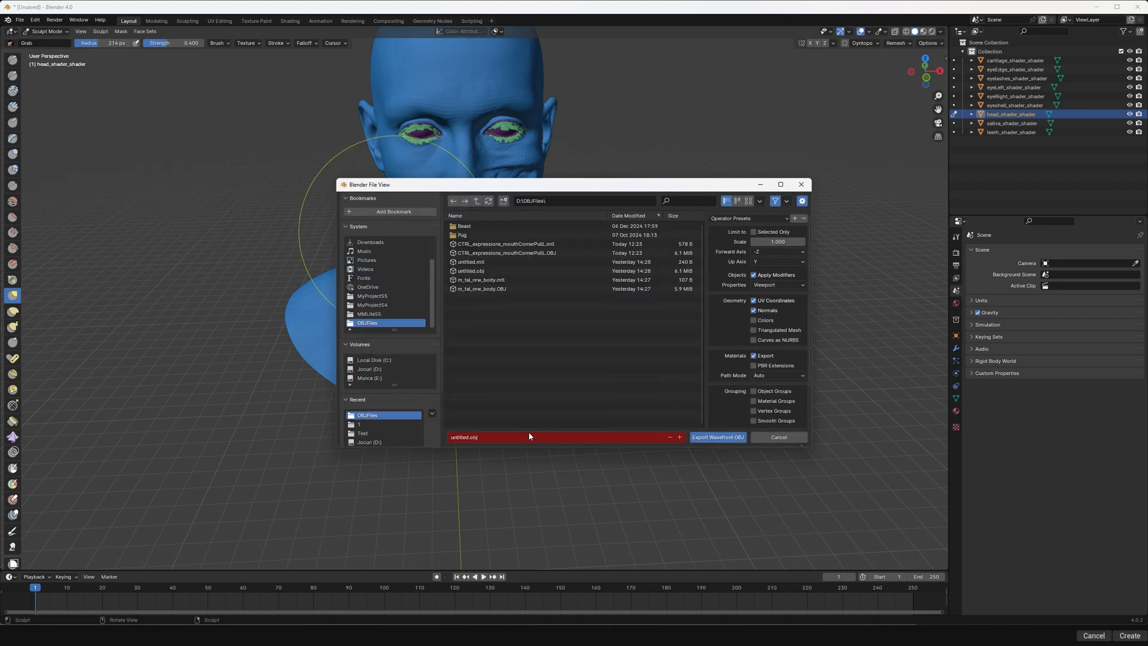
click(505, 253)
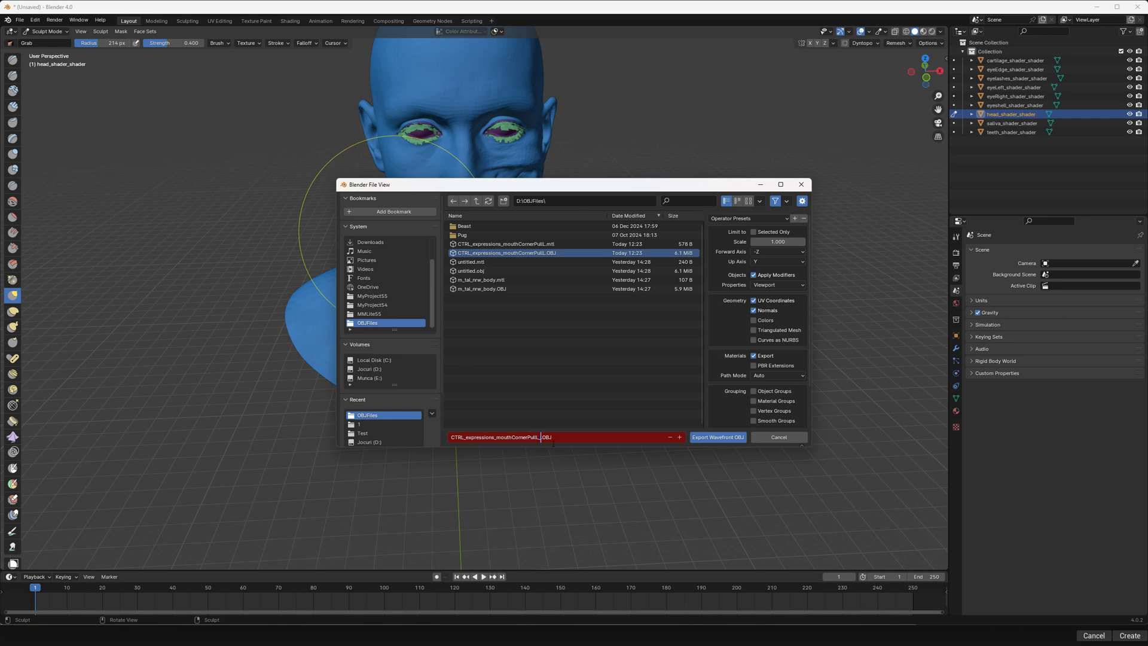
text(_Changed)
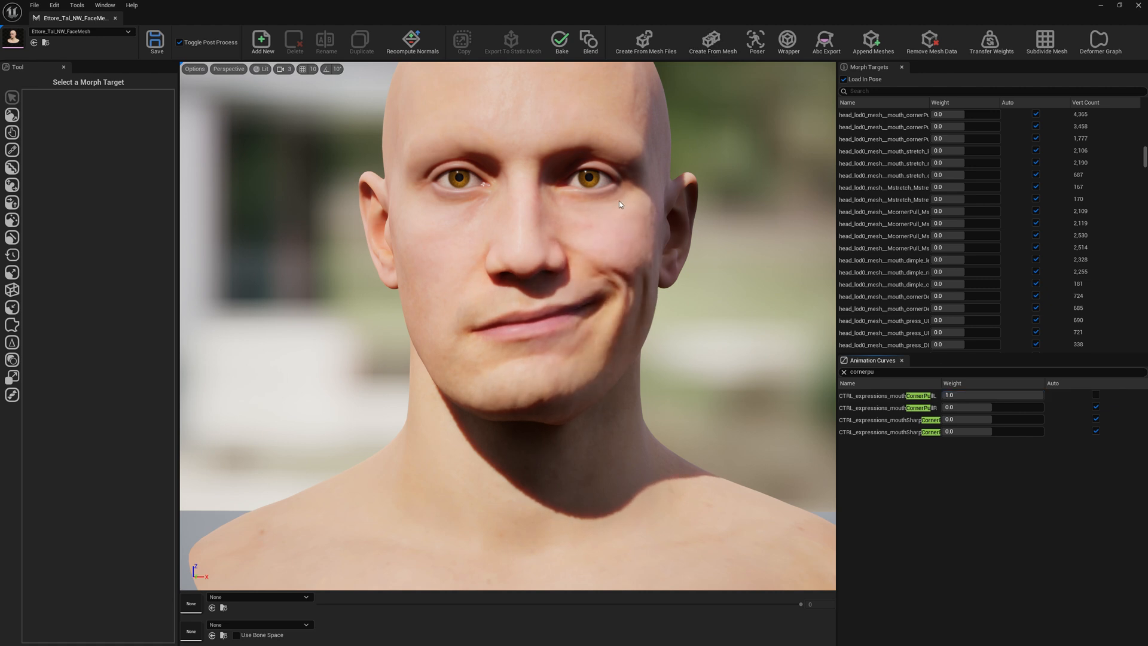
mouse_move(645, 42)
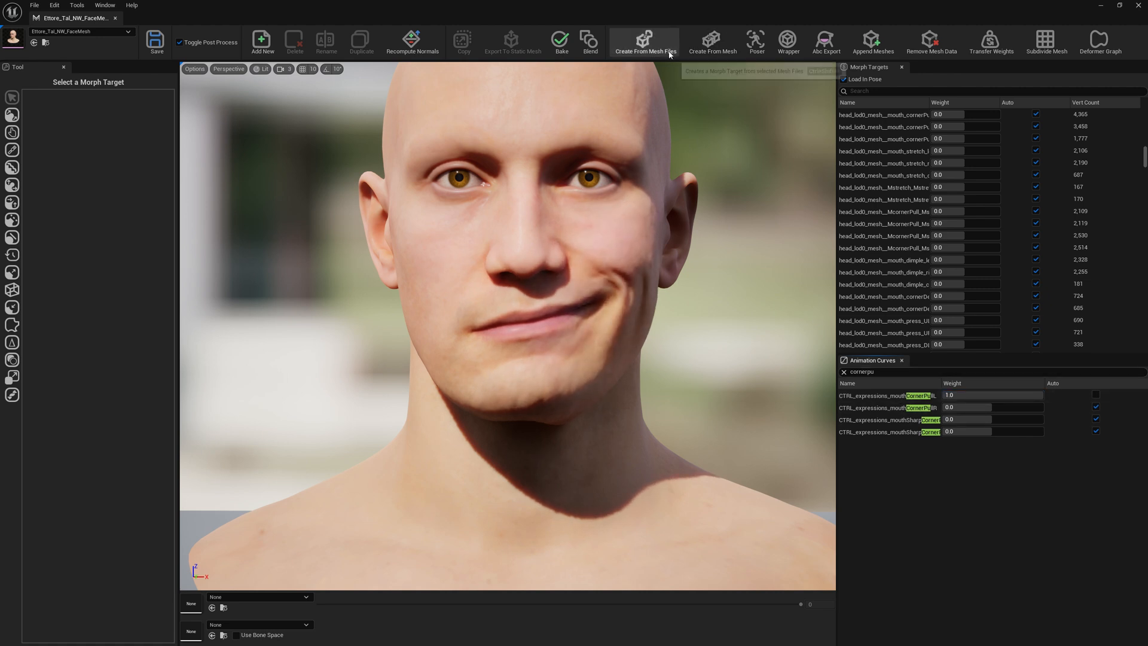
mouse_move(645, 42)
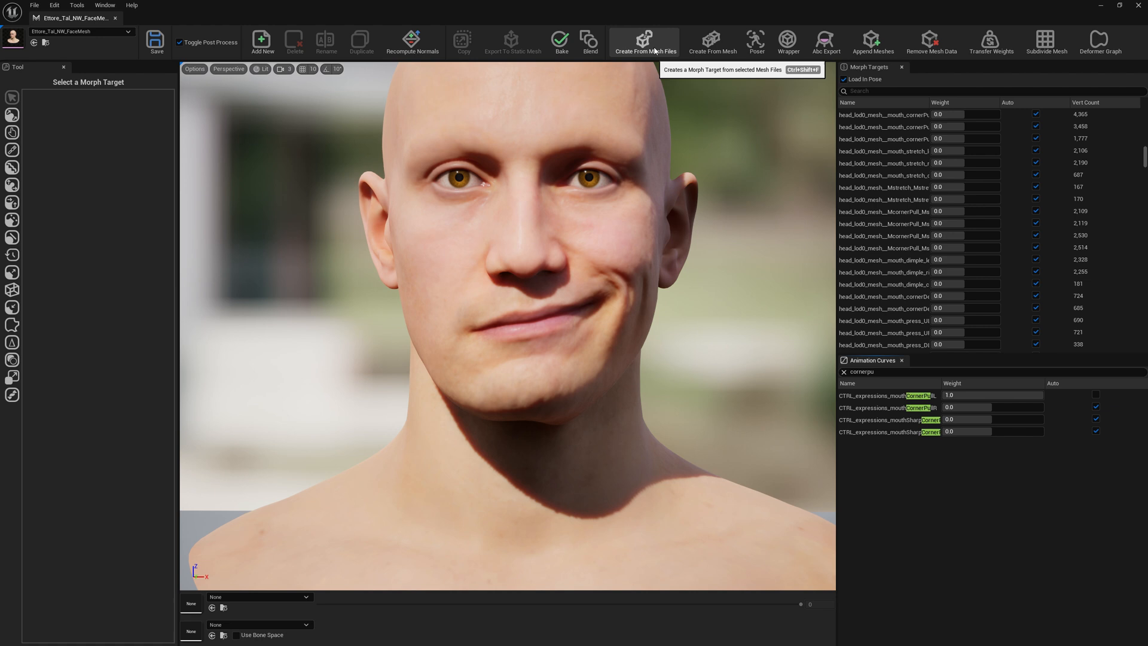
Pick the original and changed OBJs as base and morphed files, and create MouthCornerPullL
click(645, 42)
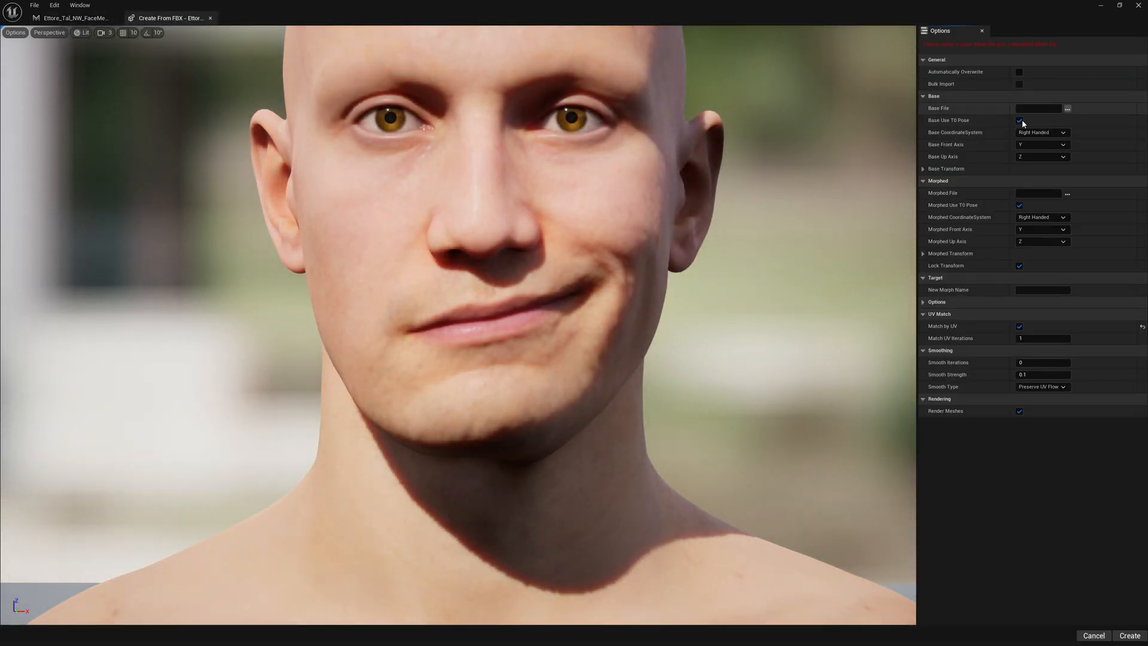
click(1066, 108)
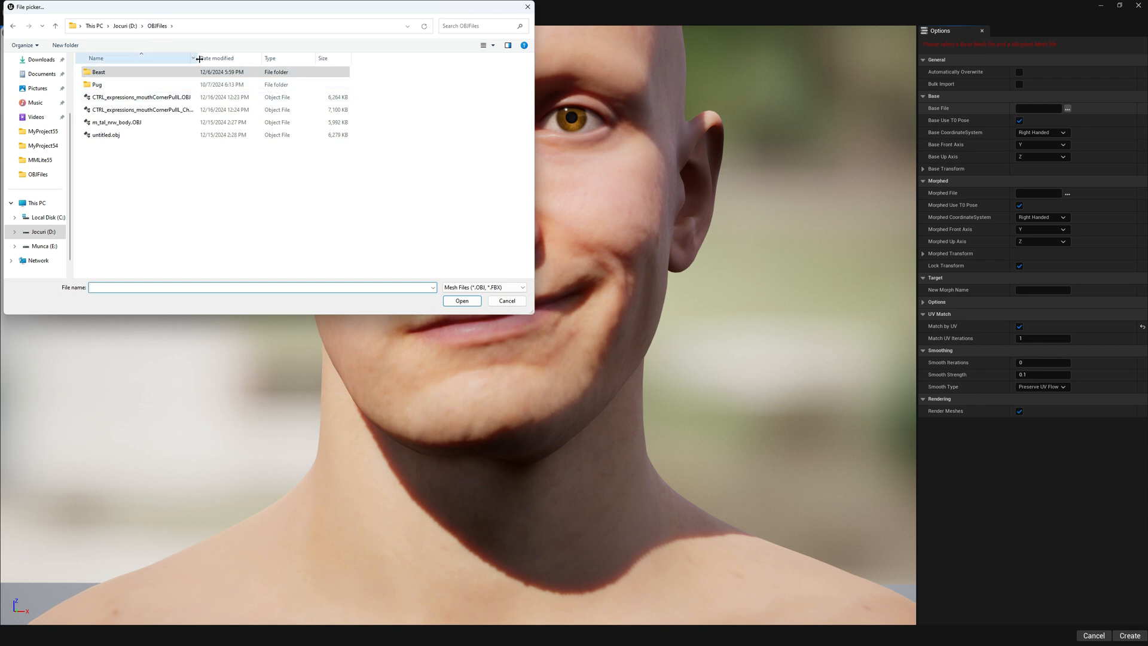
click(461, 301)
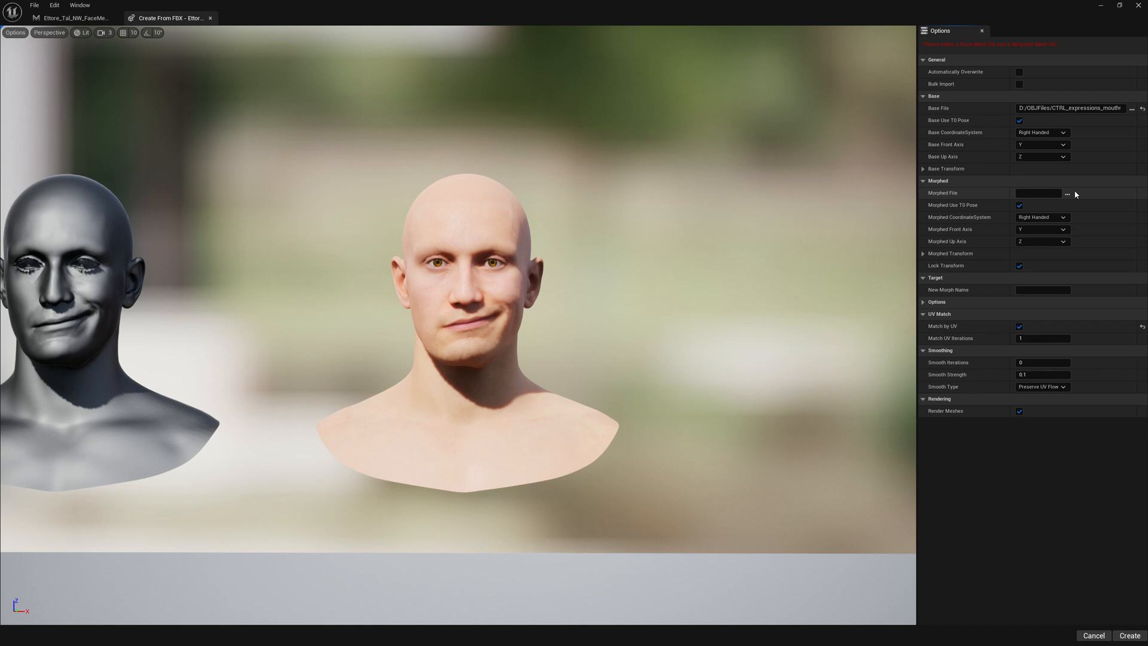
click(1066, 192)
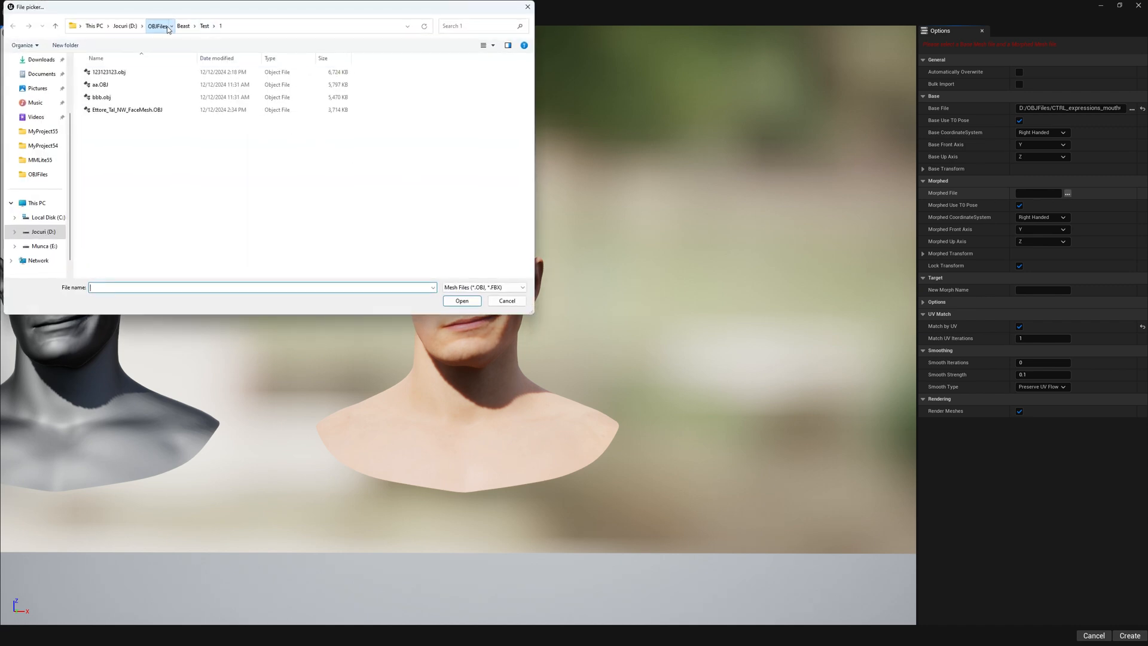
click(461, 300)
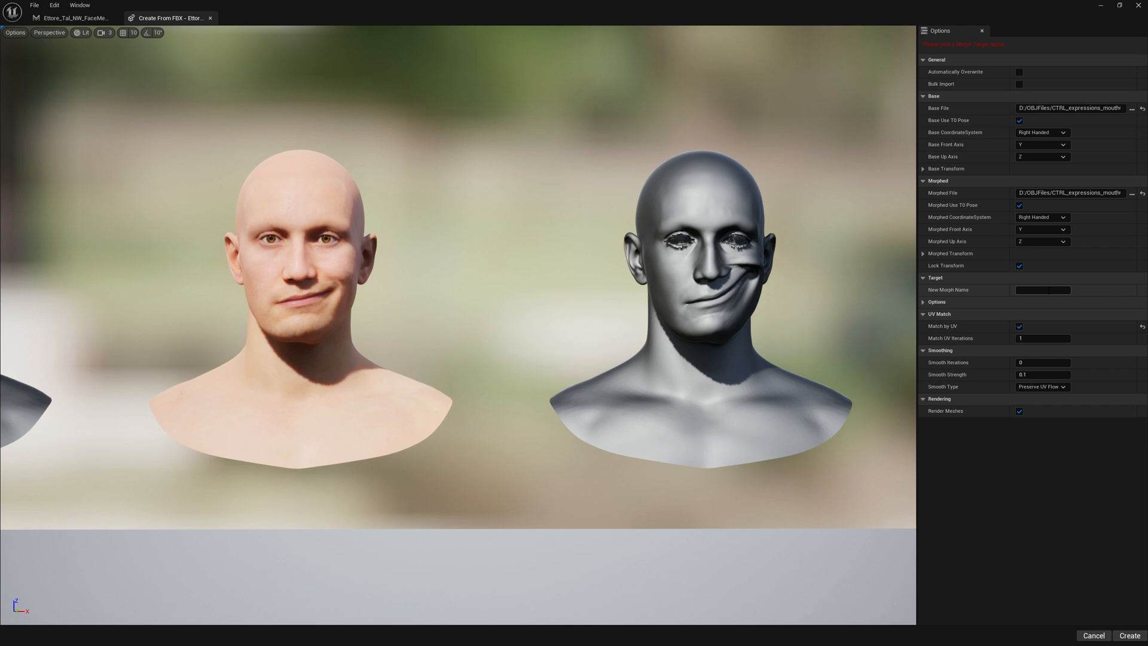
text(MouthCornerPullL)
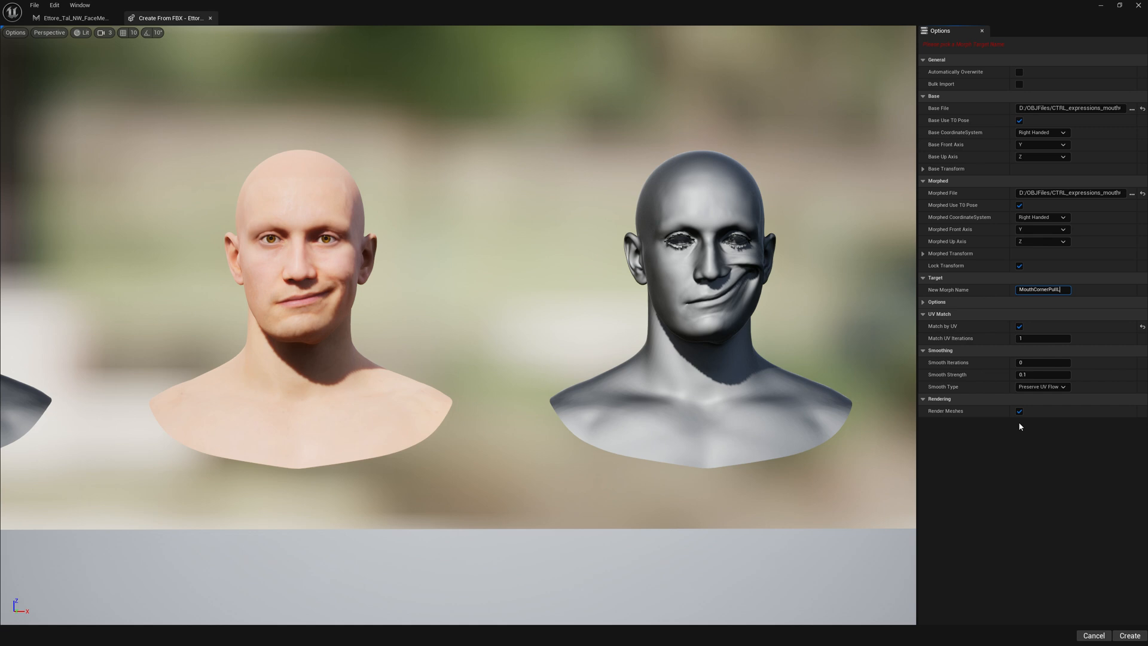
mouse_move(700, 271)
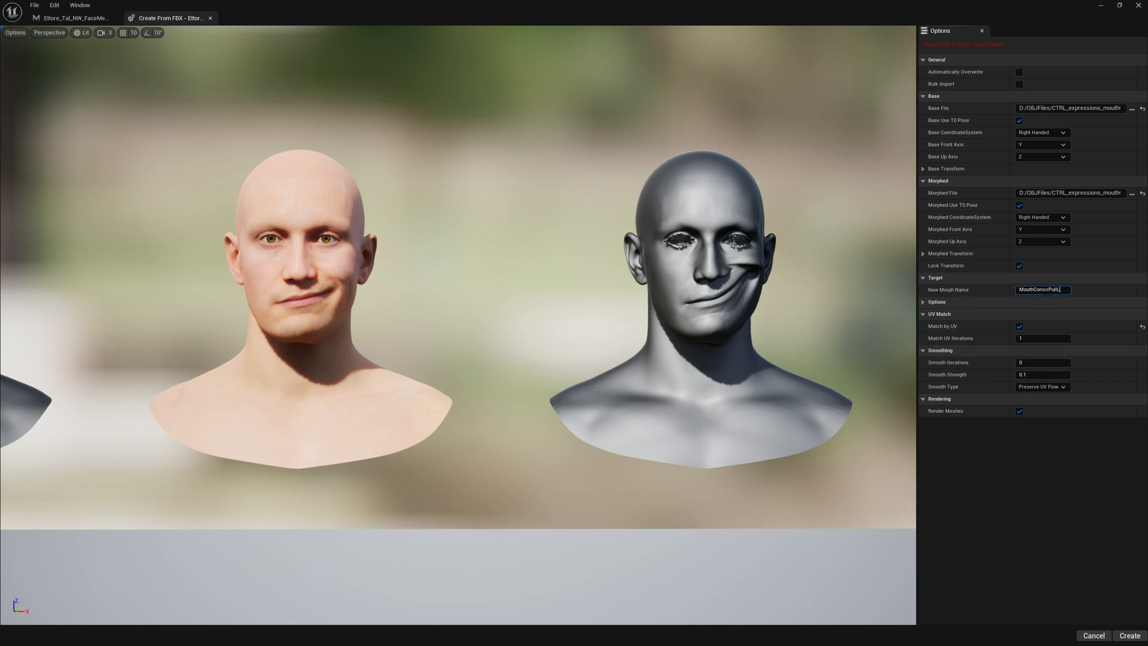
click(1129, 634)
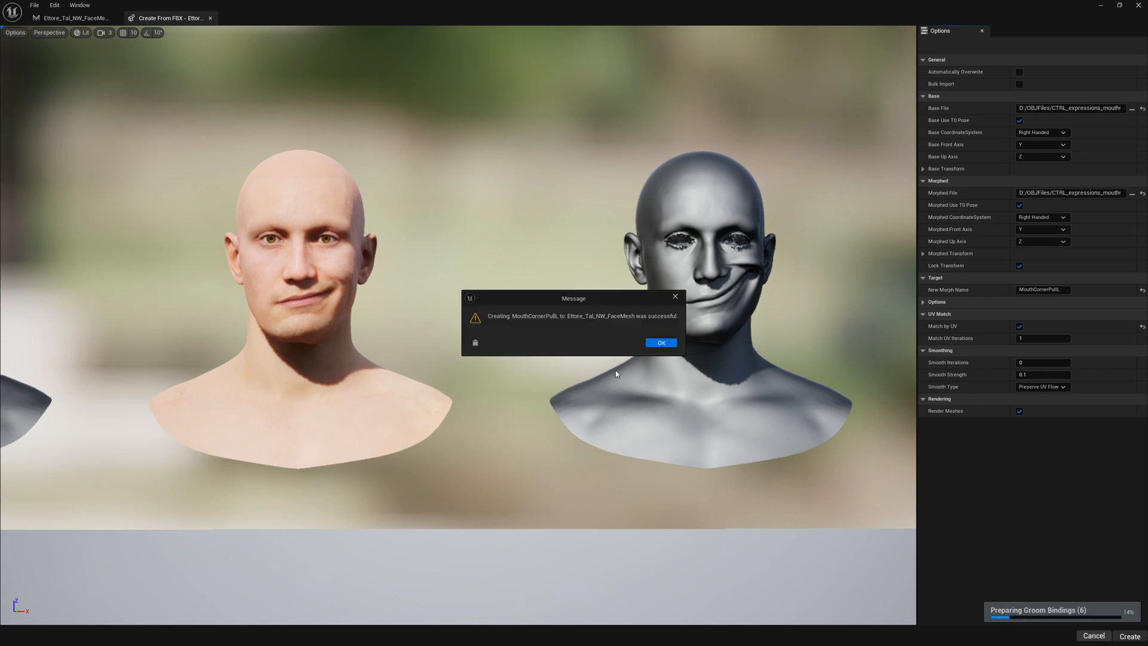
click(660, 343)
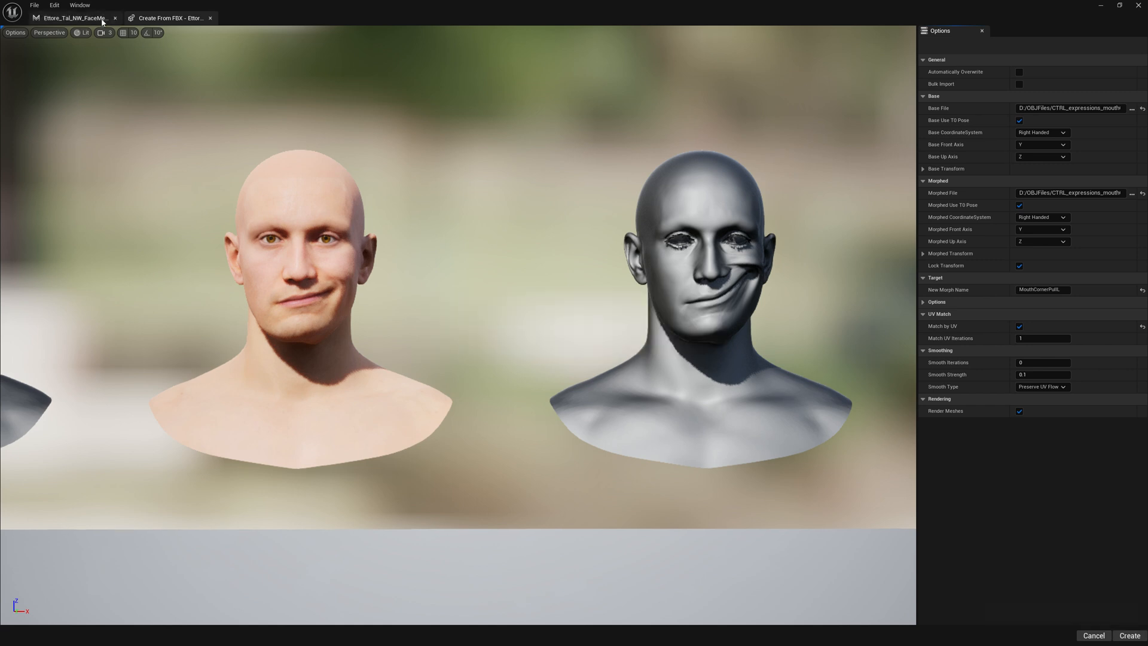
Copy the original mouth_cornerPull_left morph target's name via Rename and start deleting it
click(1128, 635)
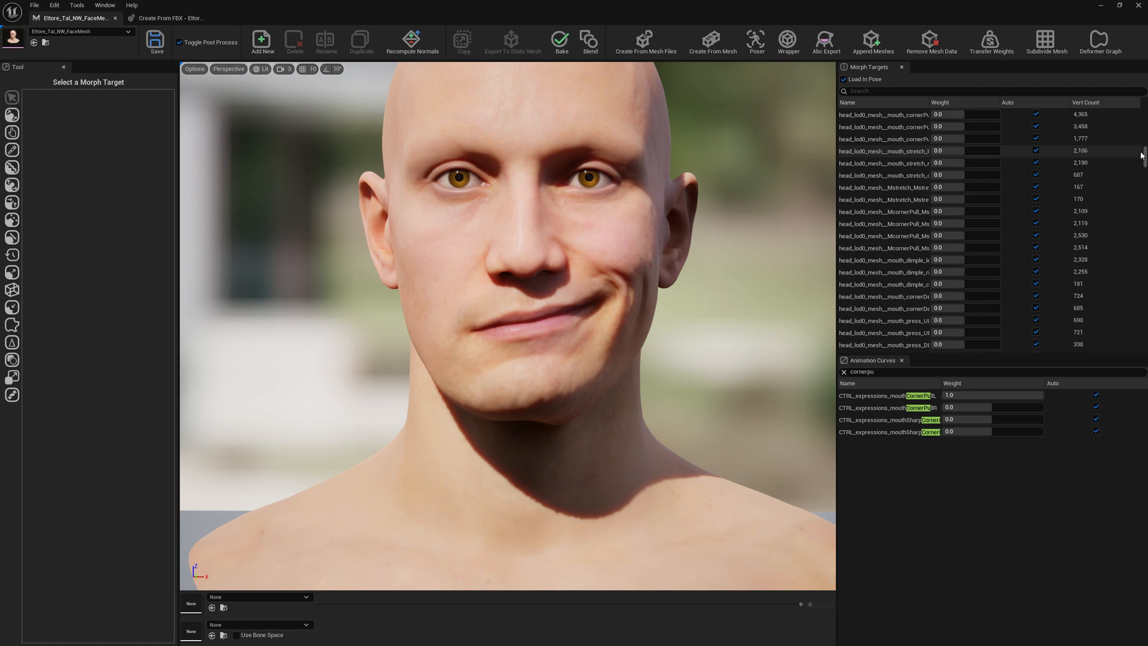
click(879, 395)
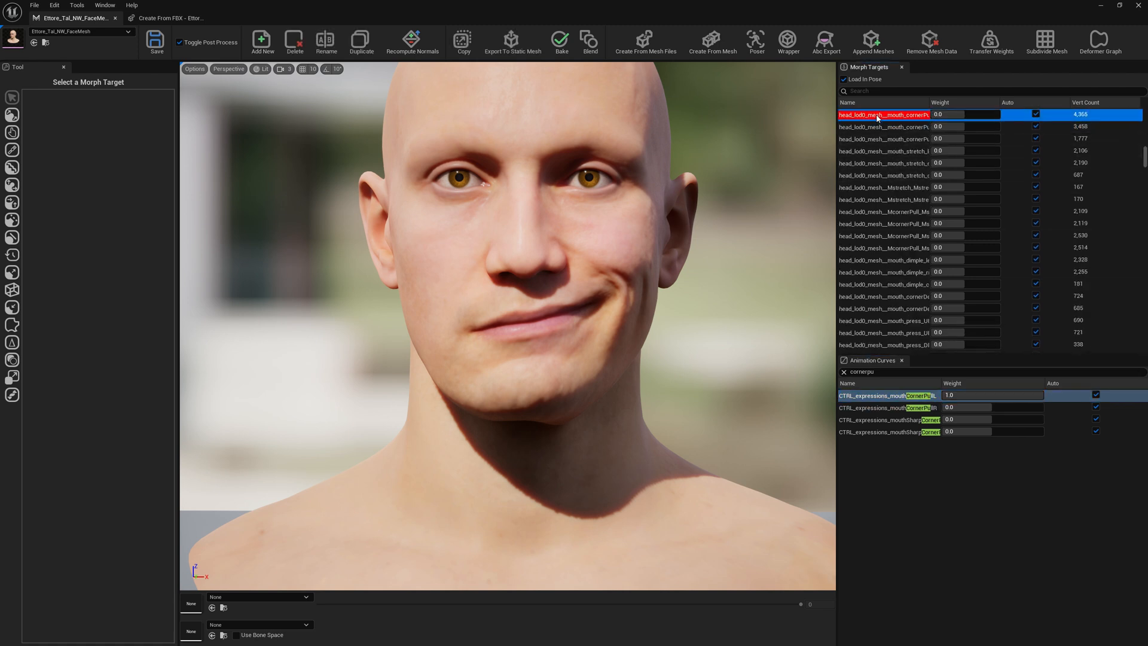
right_click(882, 114)
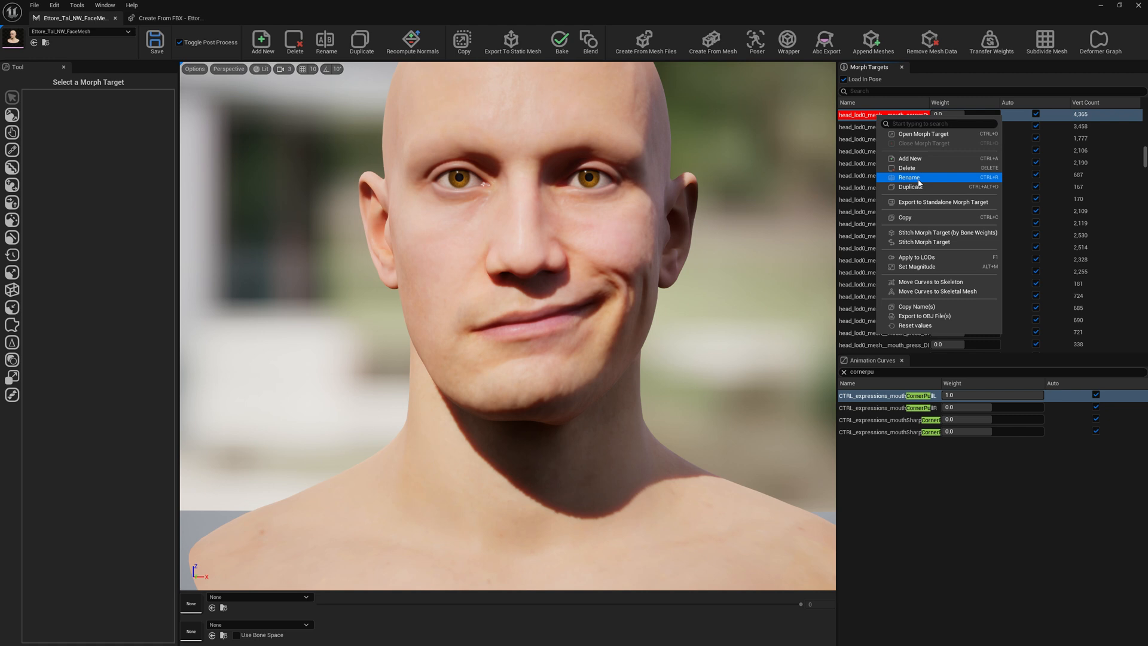
click(908, 177)
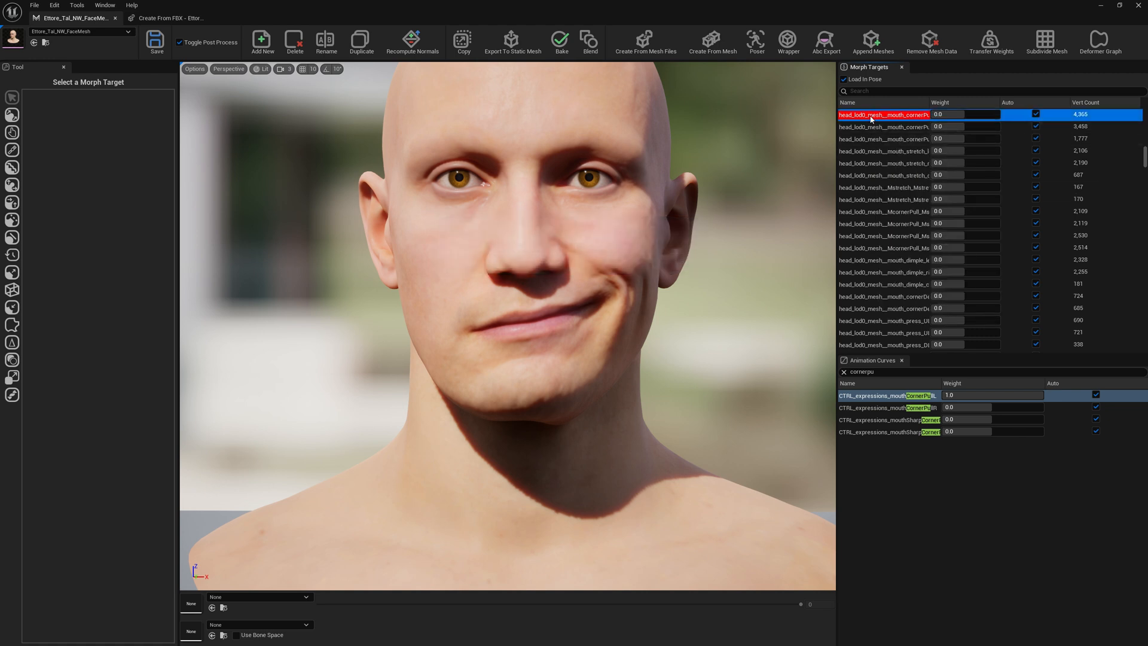
right_click(882, 114)
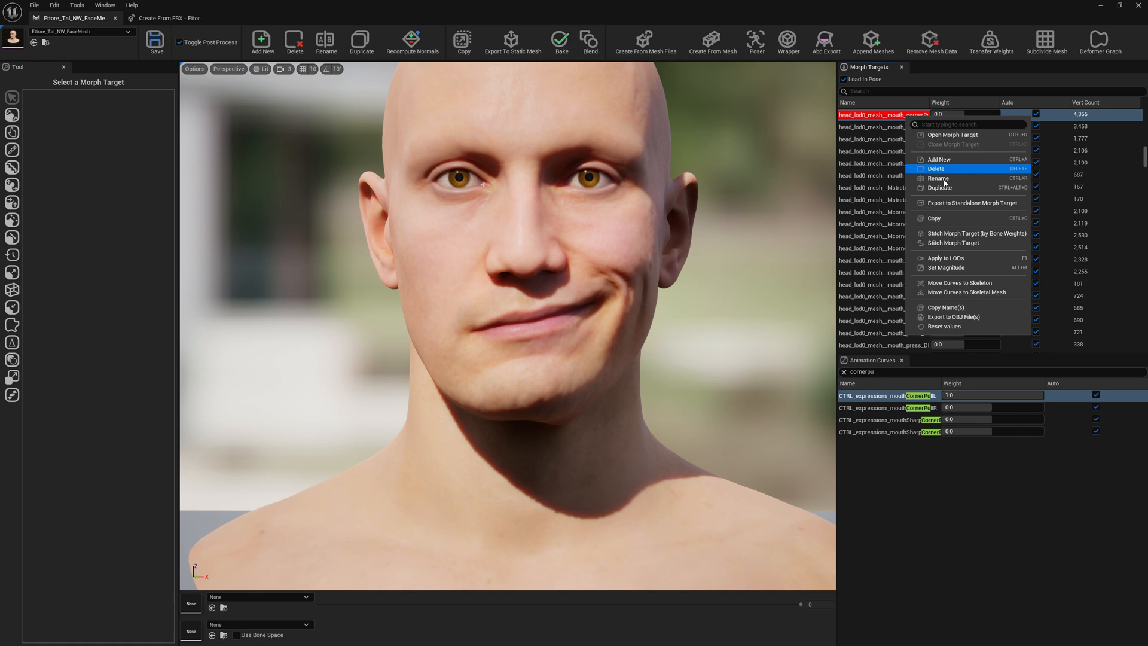
click(938, 178)
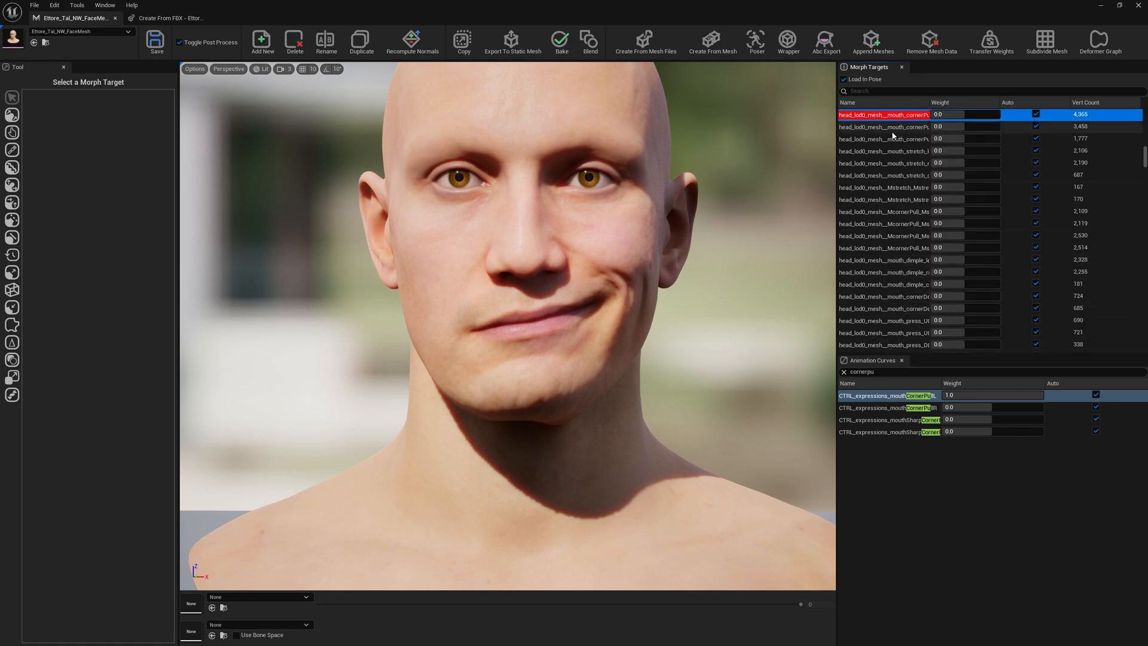
right_click(882, 115)
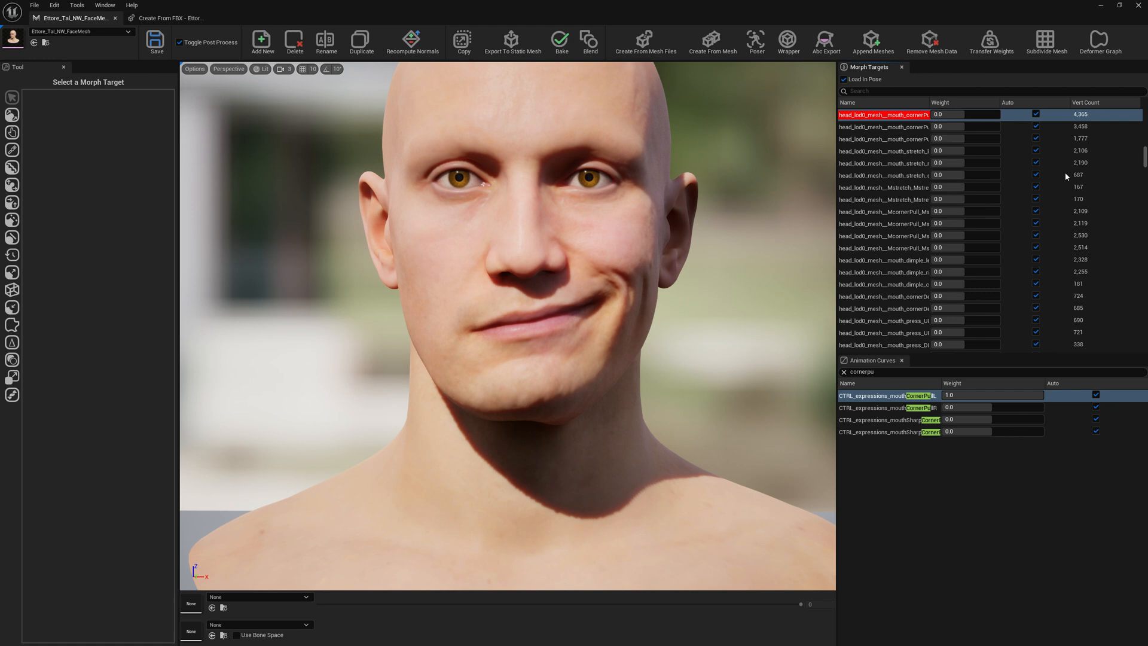
mouse_move(1082, 184)
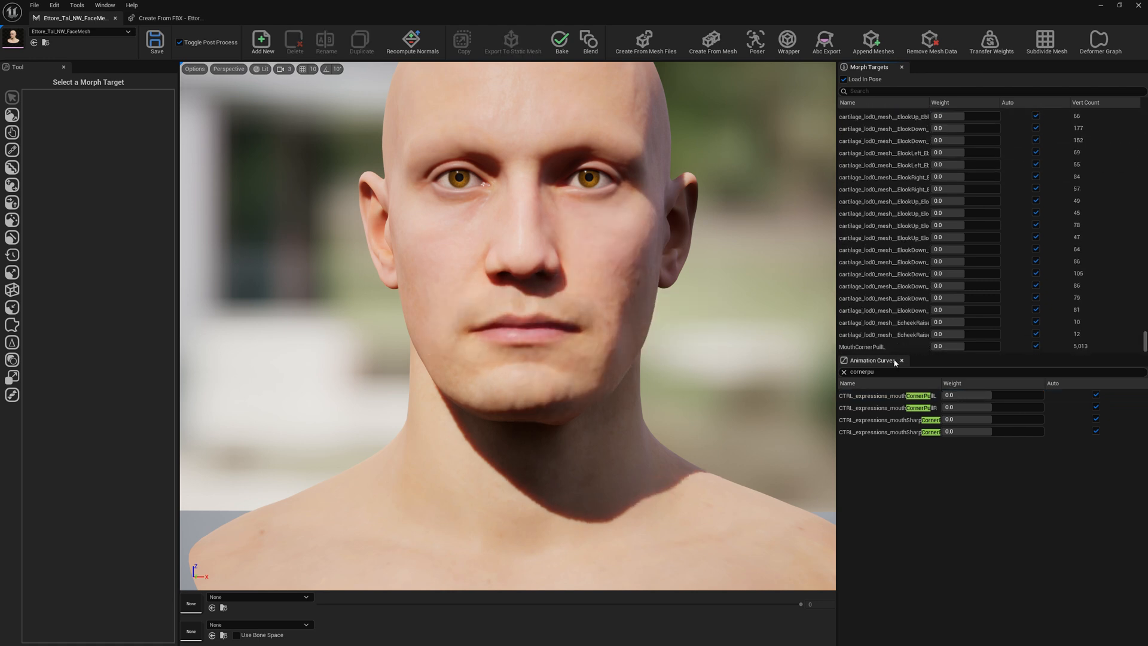
Give MouthCornerPullL the pasted name head_lod0_mesh__mouth_cornerPull_left and confirm
click(325, 42)
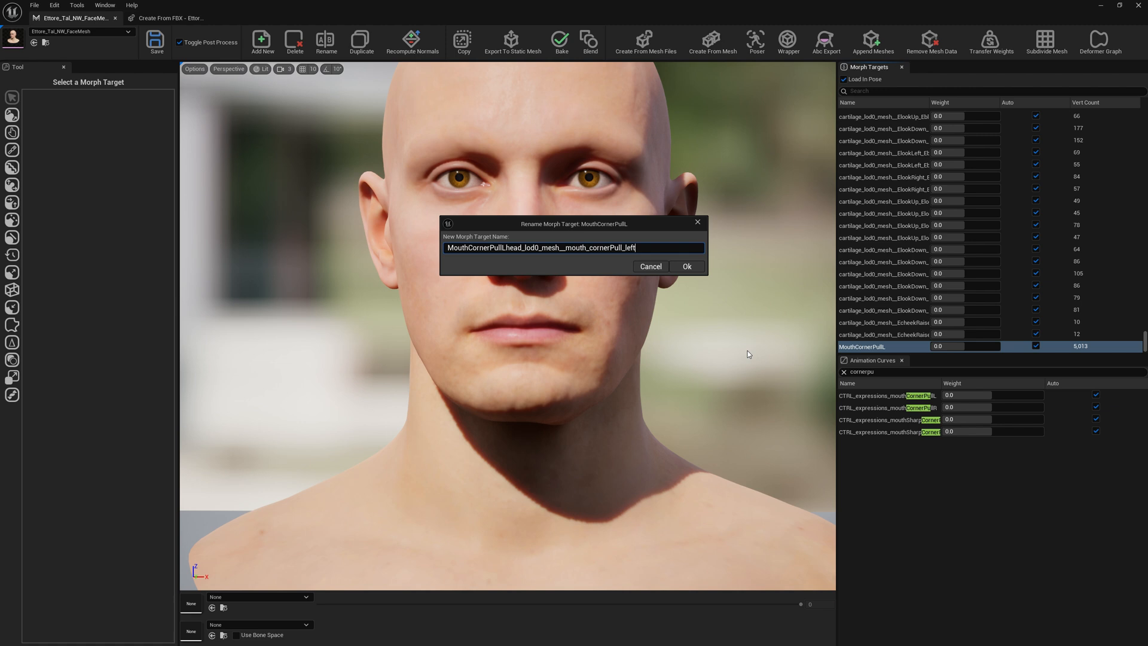
click(686, 265)
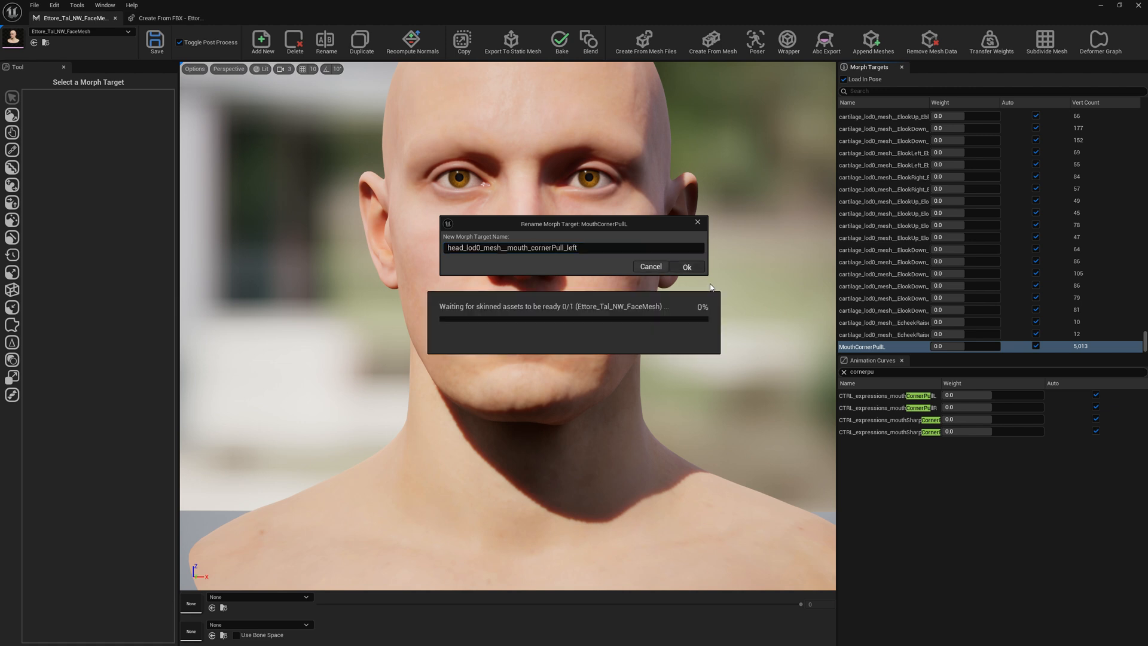
click(686, 266)
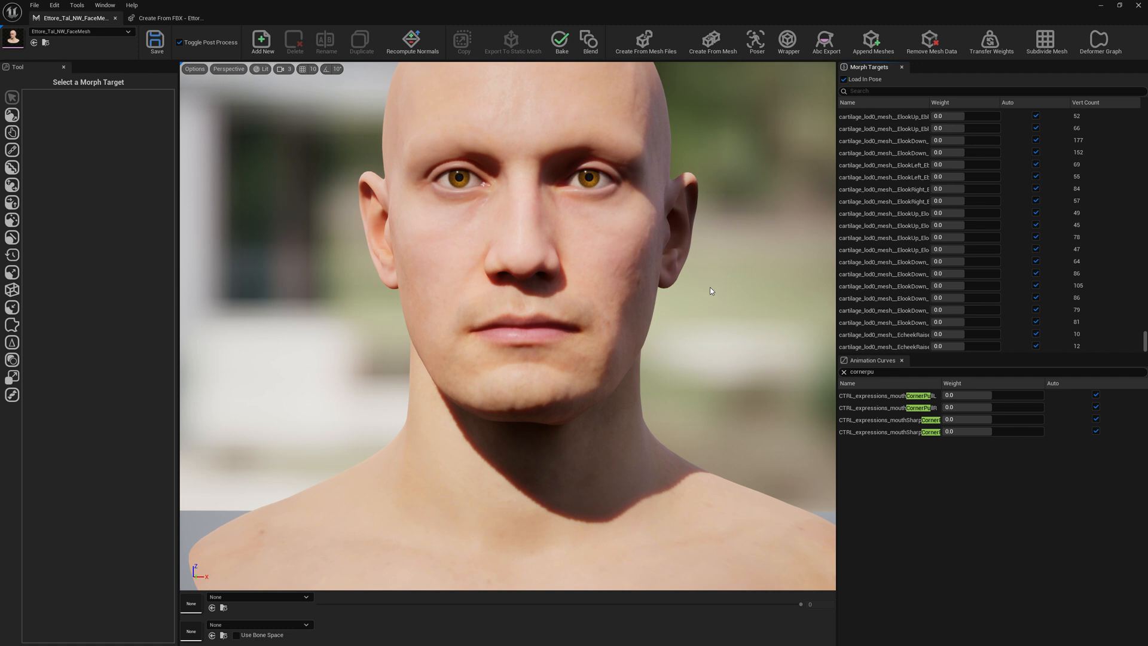
Zoom the viewport out to see the whole head before previewing the mouthCornerPull curves
drag(944, 395, 996, 395)
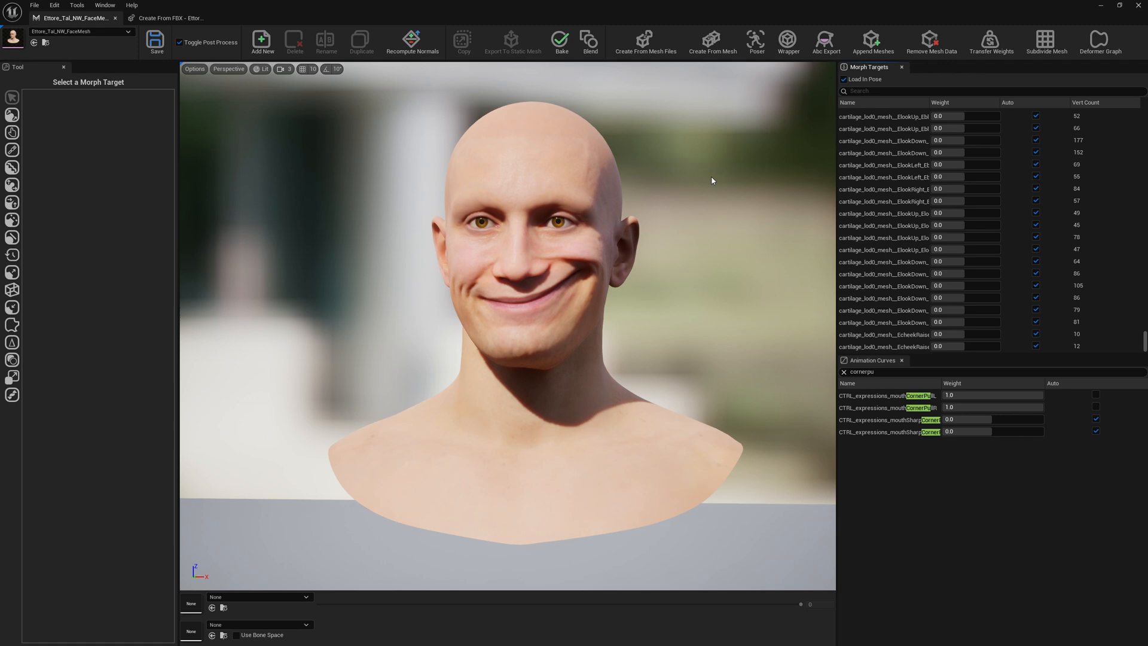
mouse_move(714, 179)
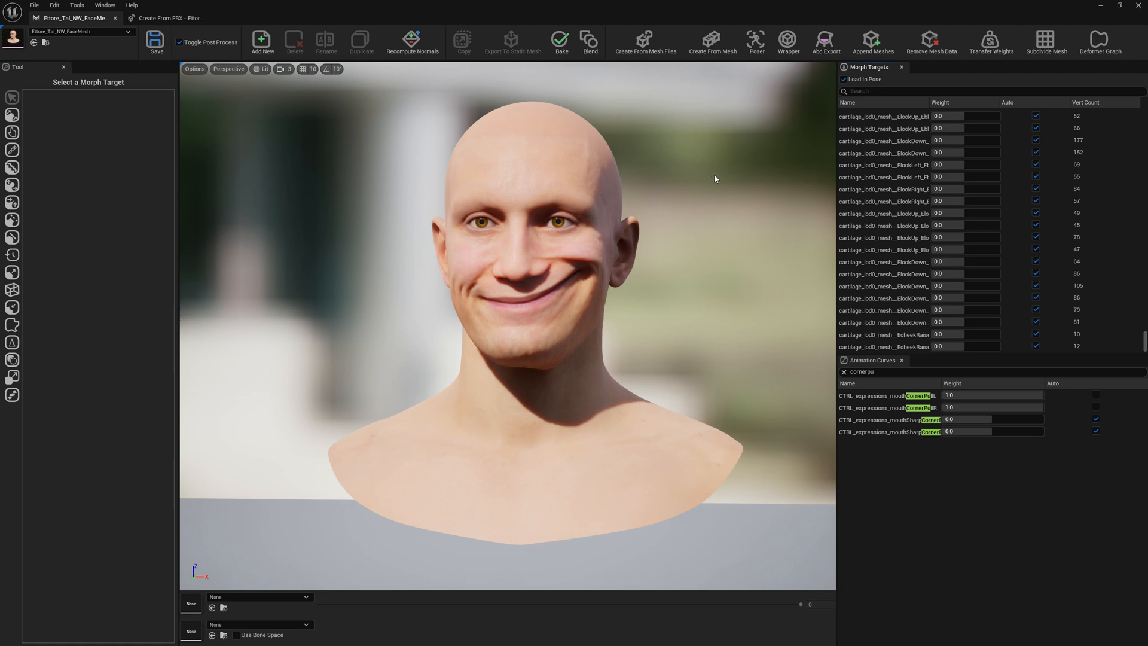
mouse_move(612, 171)
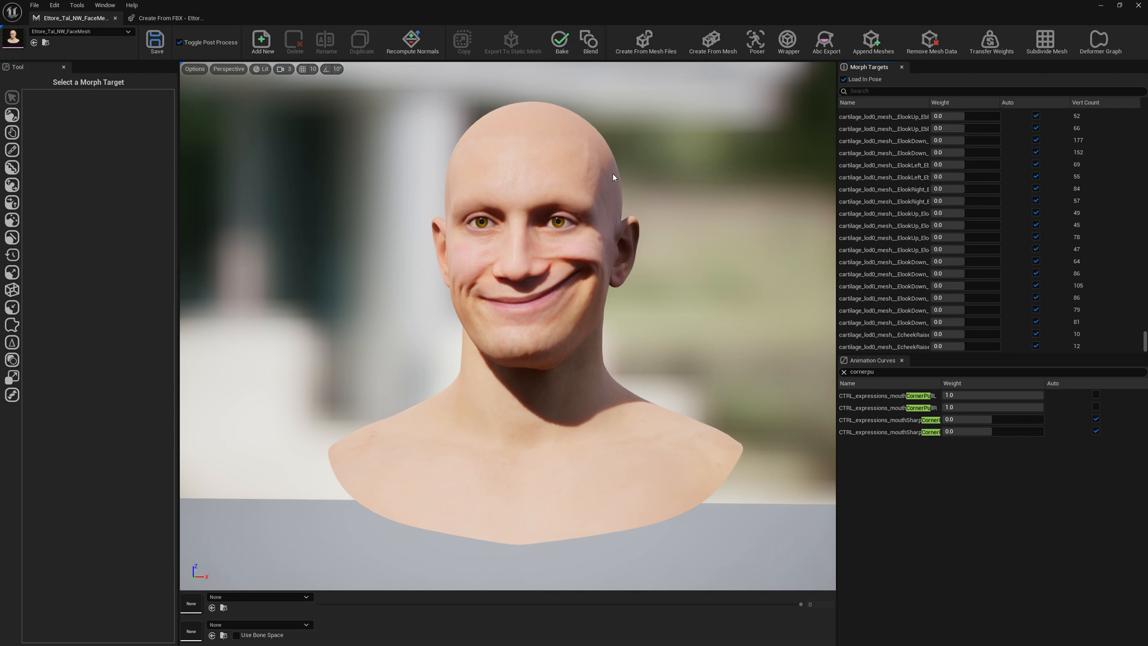
mouse_move(616, 177)
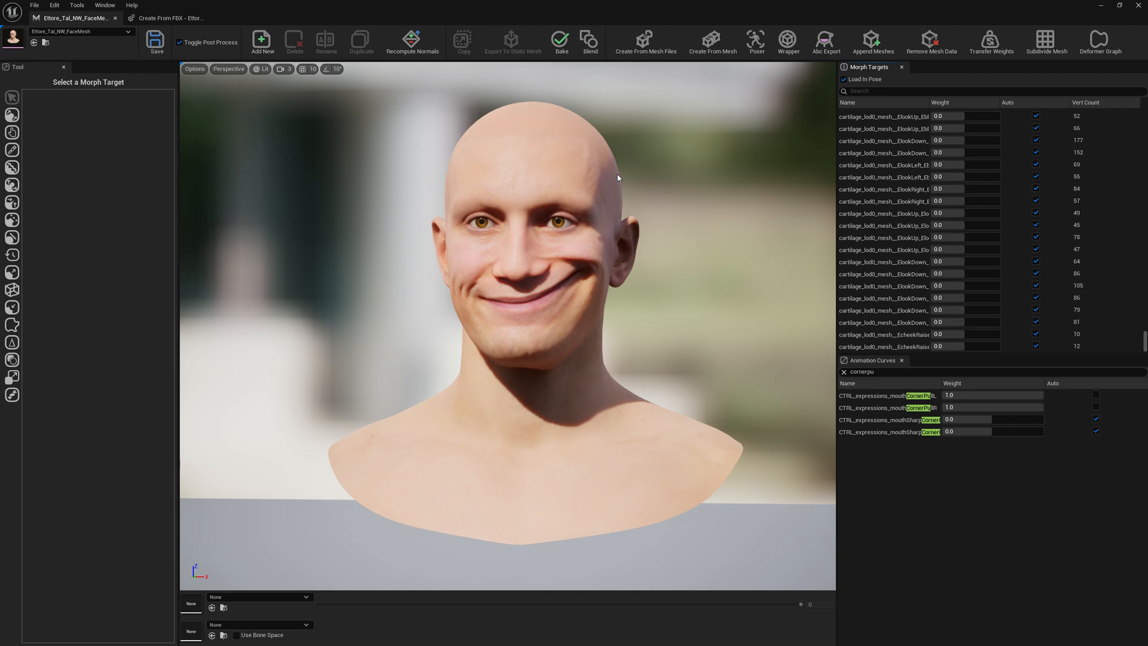
mouse_move(607, 182)
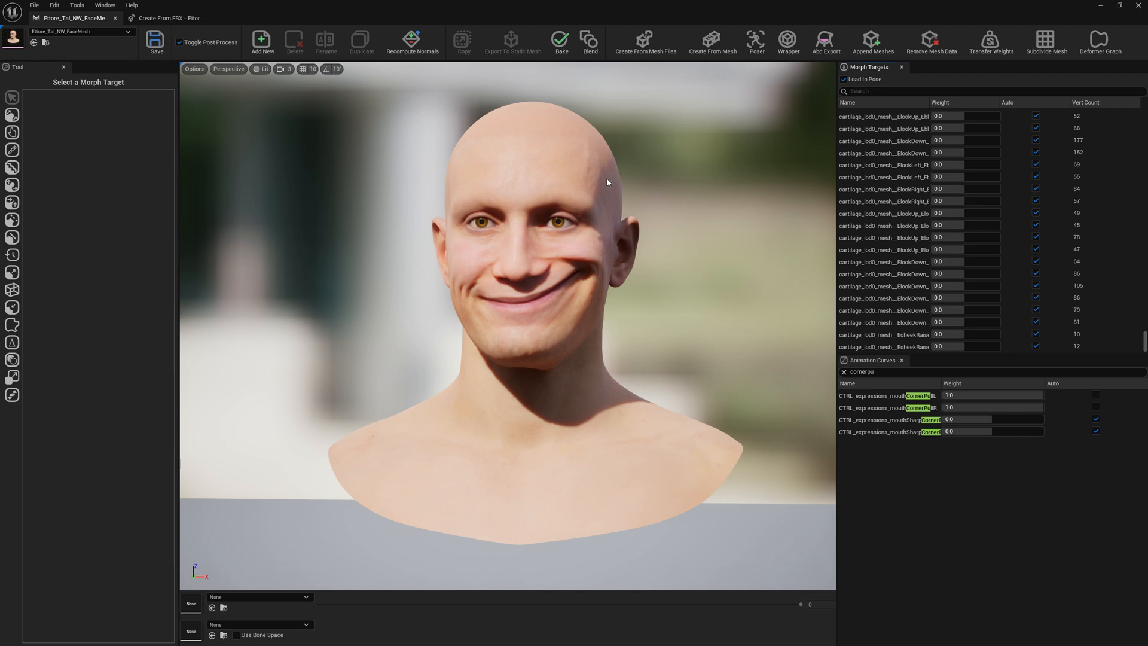